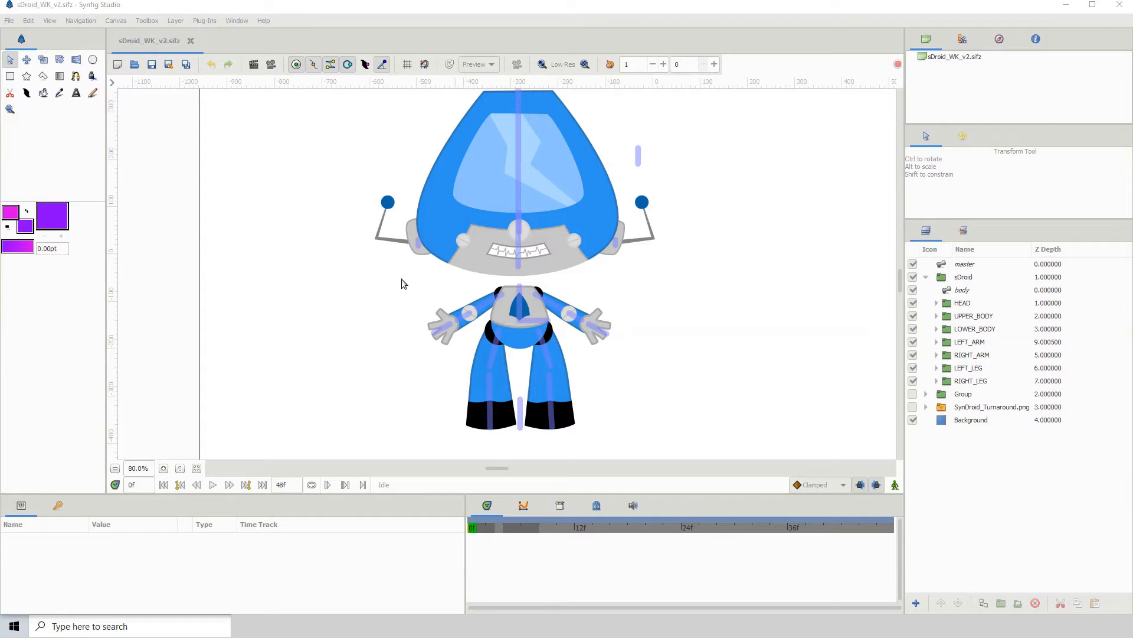
mouse_move(501, 302)
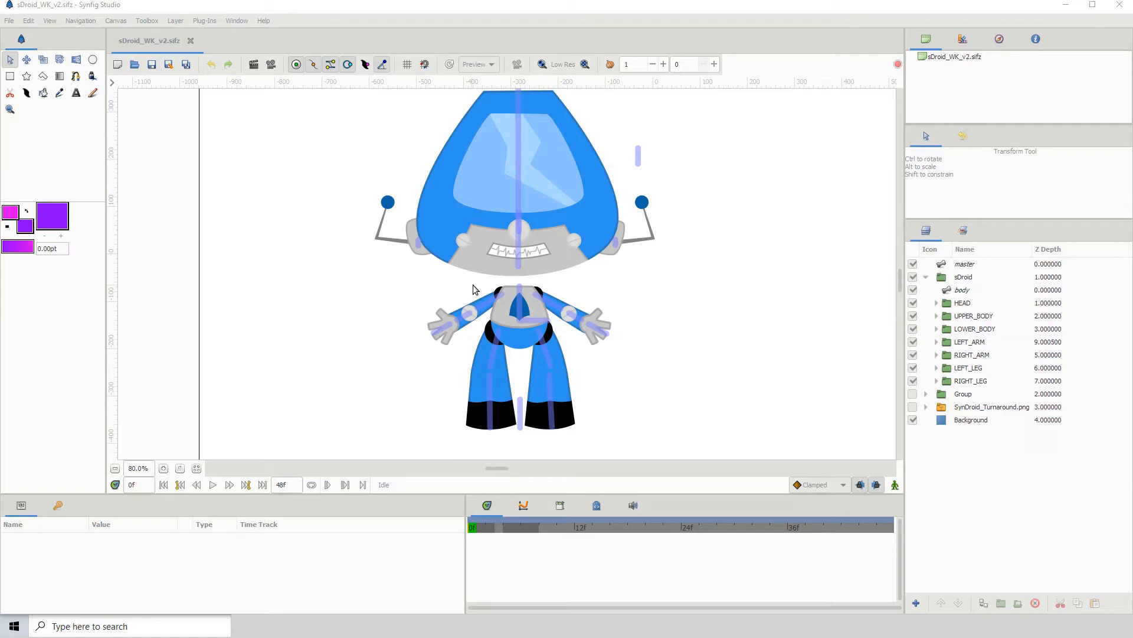
mouse_move(564, 431)
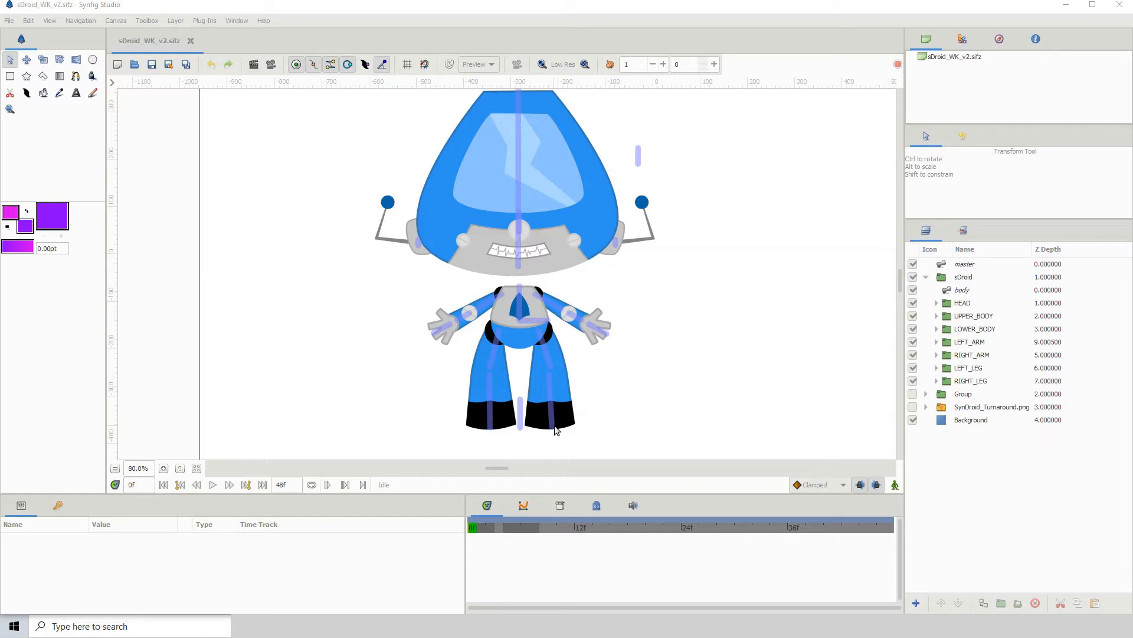
mouse_move(425, 400)
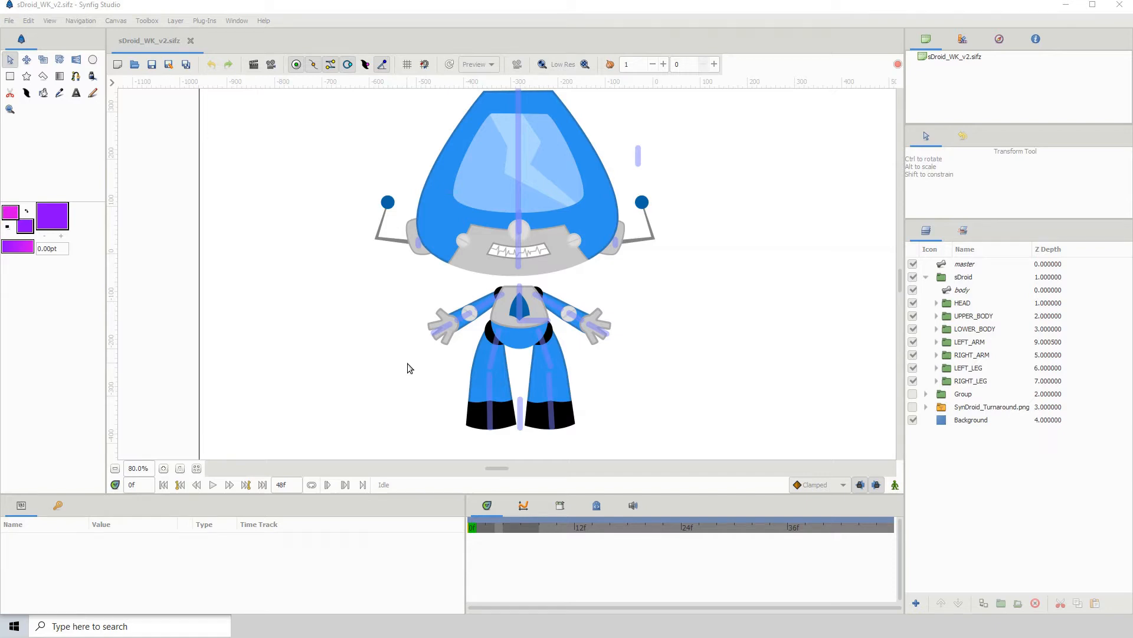
mouse_move(559, 405)
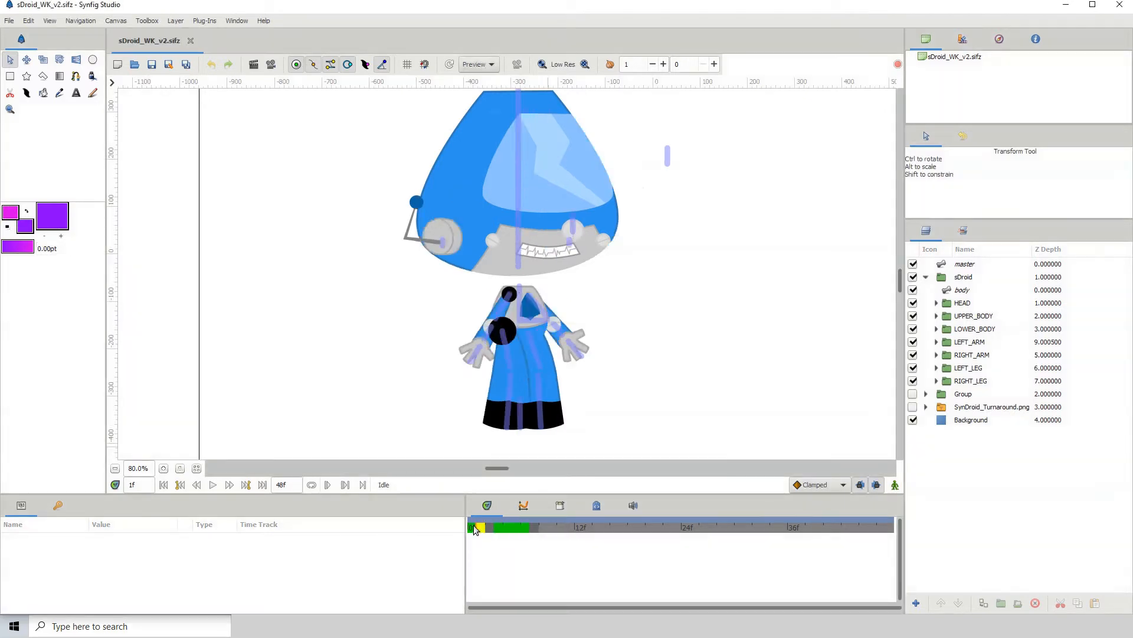
- Preview the 47-frame turnaround animation so the robot rotates to its side pose
click(212, 485)
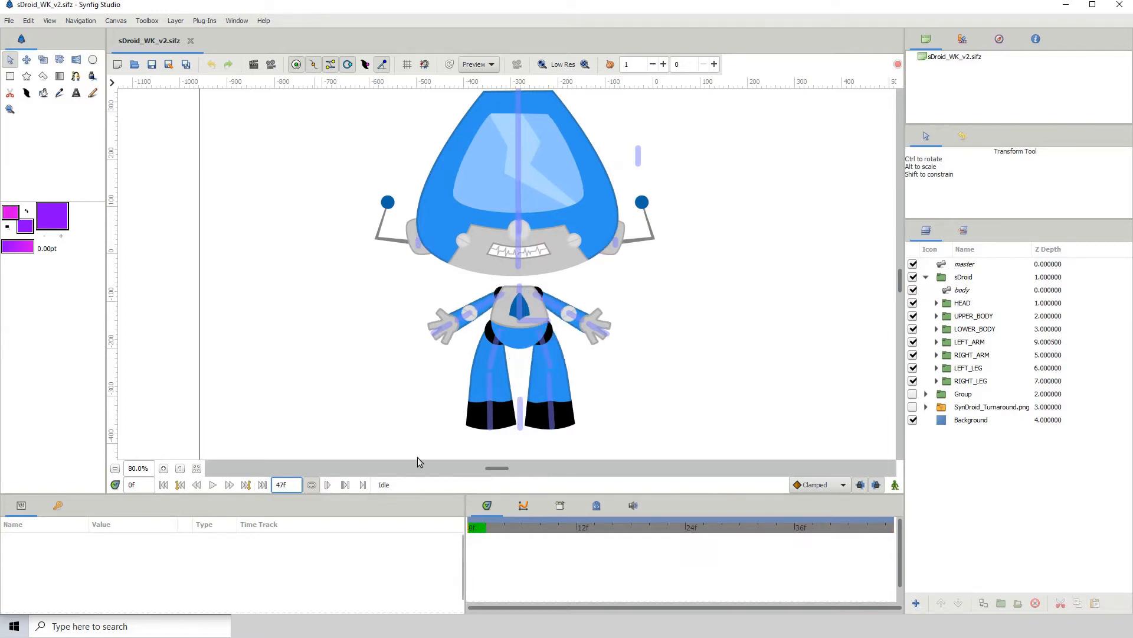
click(213, 484)
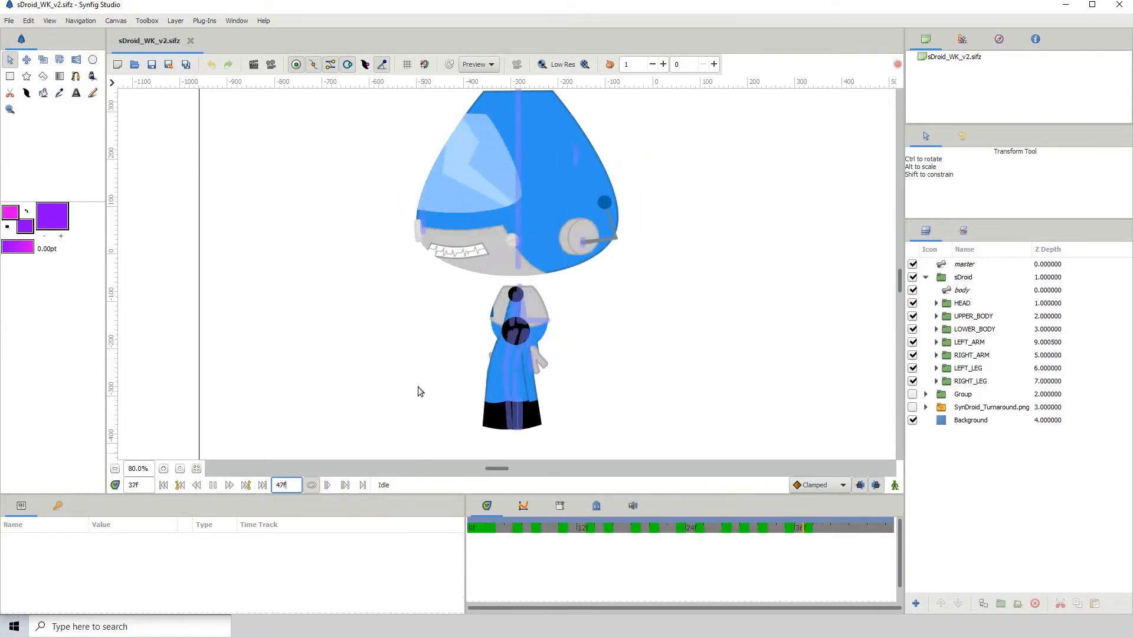
click(197, 485)
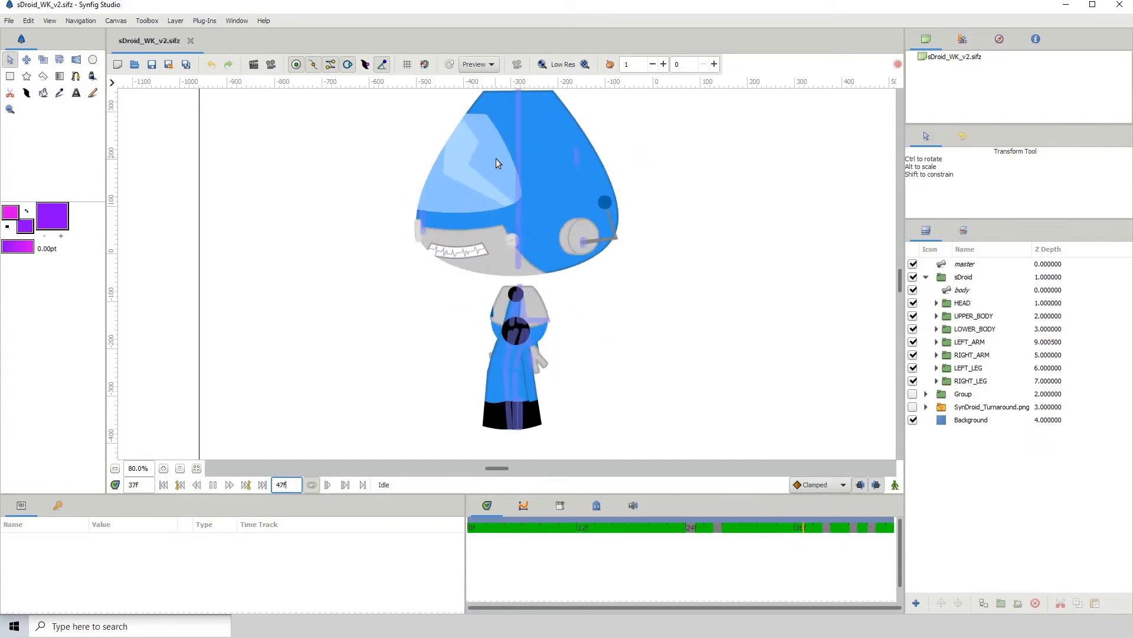
click(229, 486)
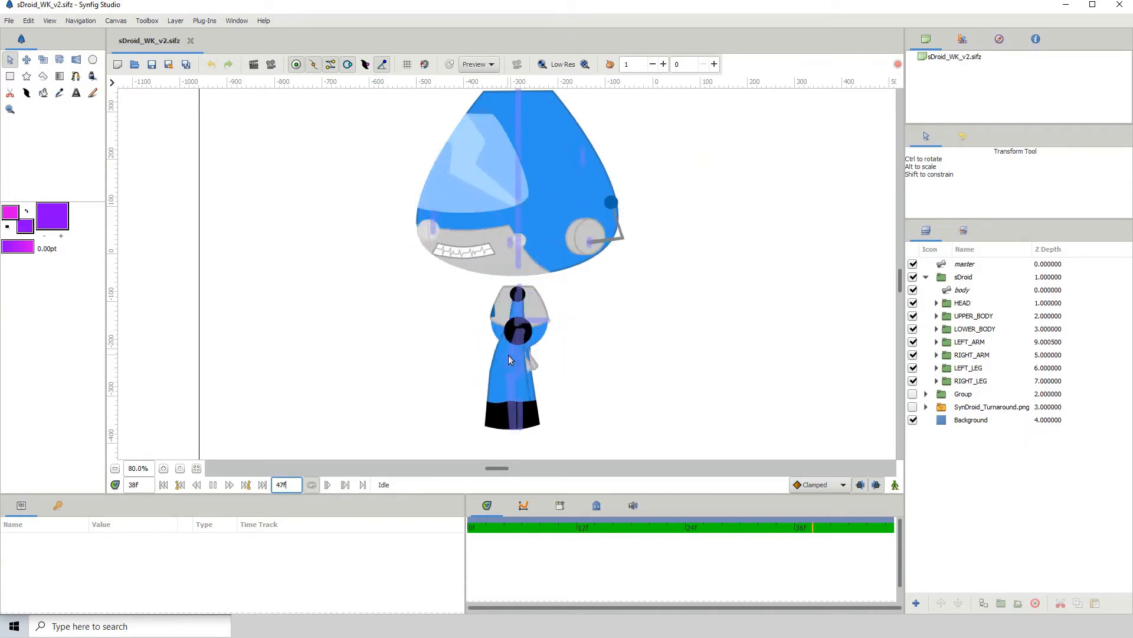
click(197, 484)
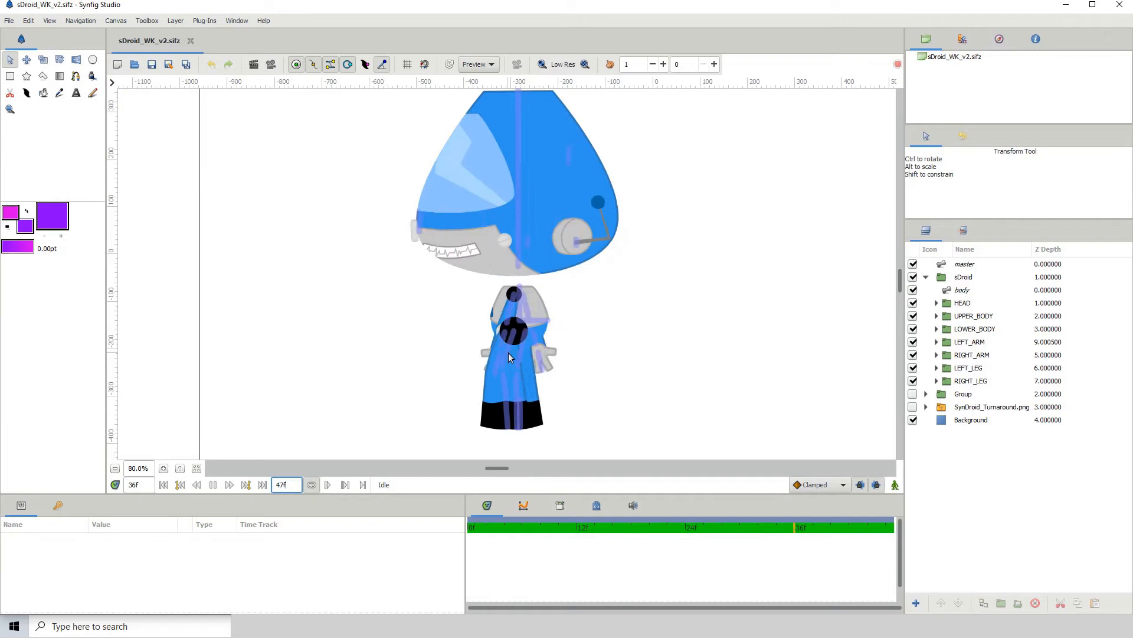
click(229, 484)
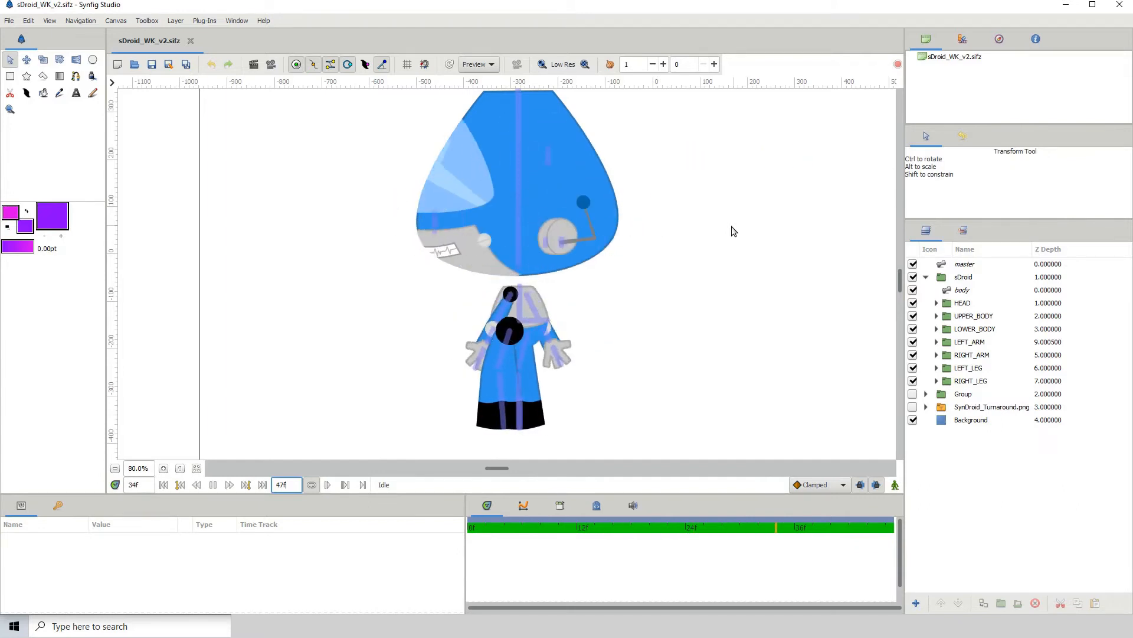
click(229, 486)
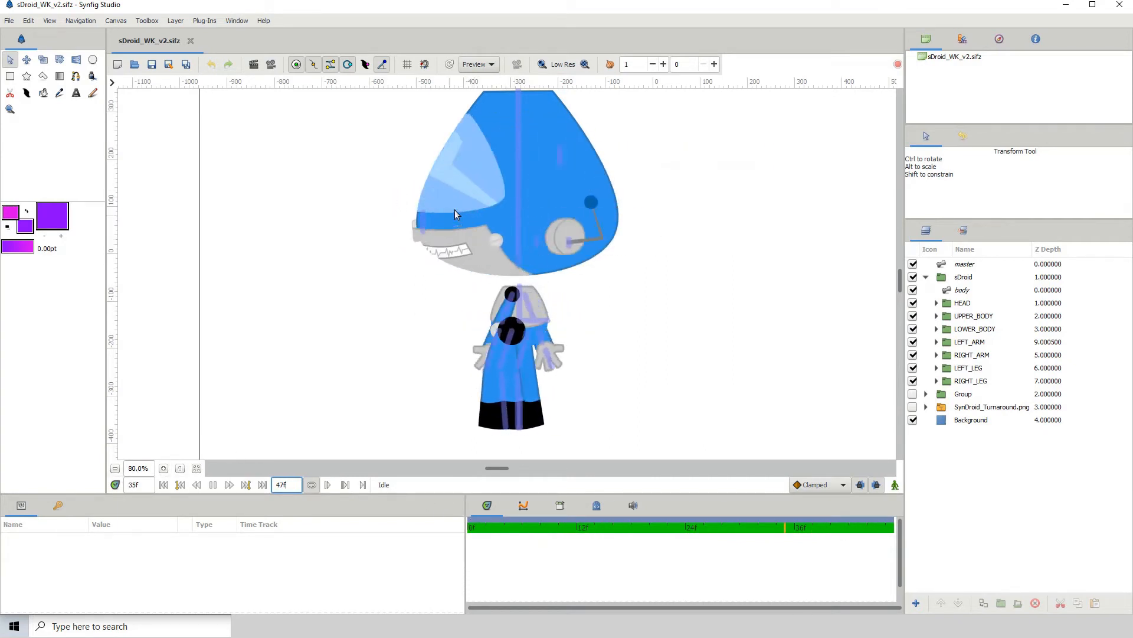
click(197, 484)
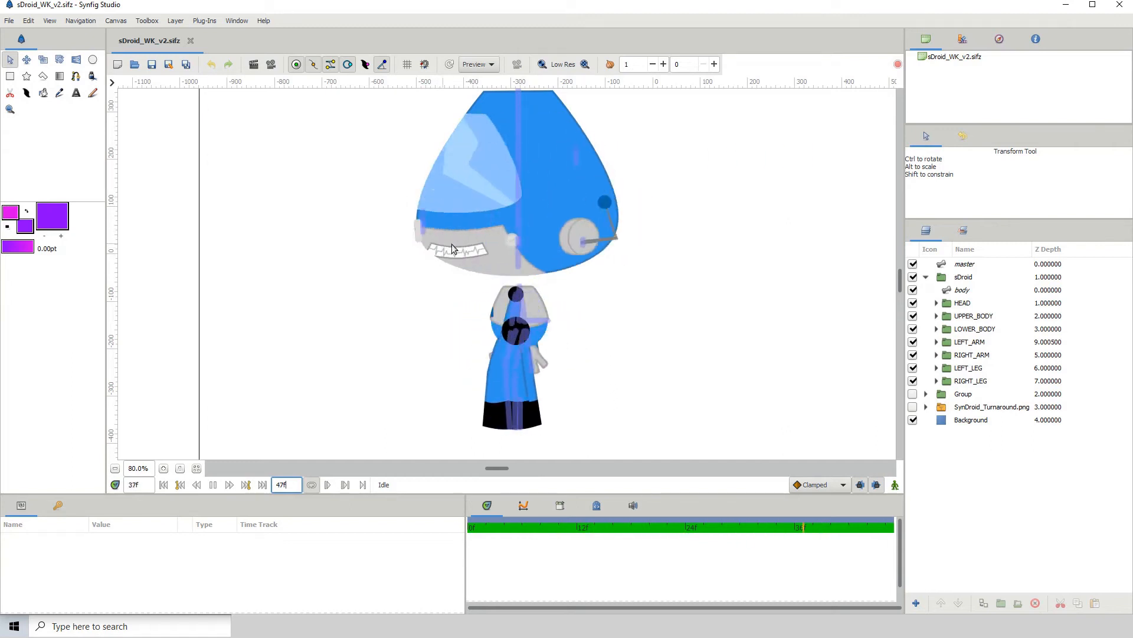
click(197, 484)
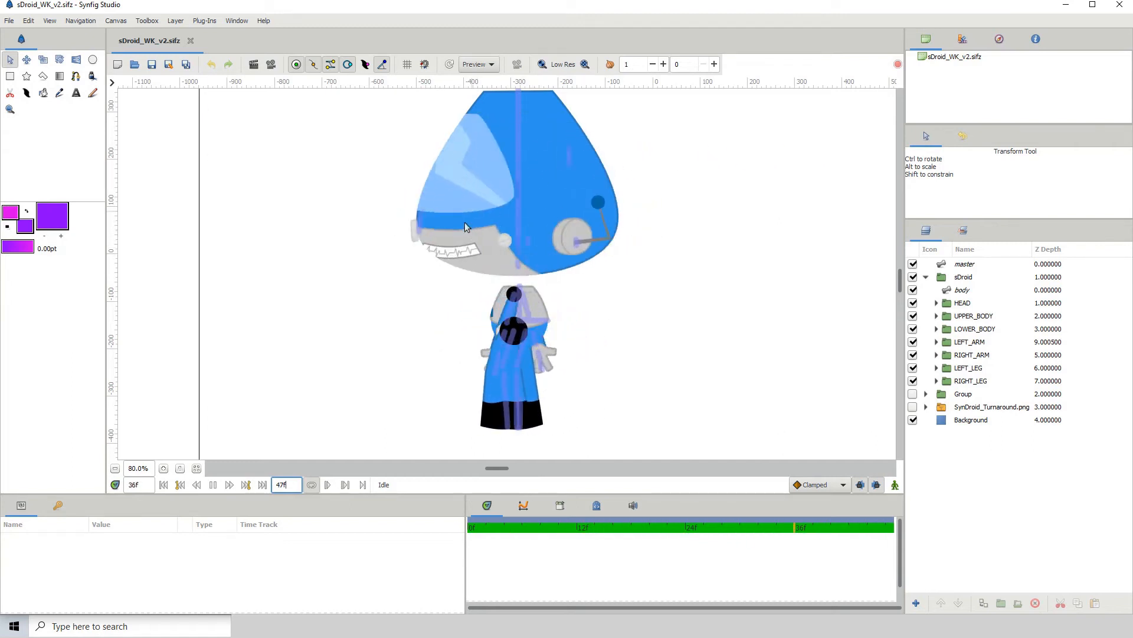
click(197, 485)
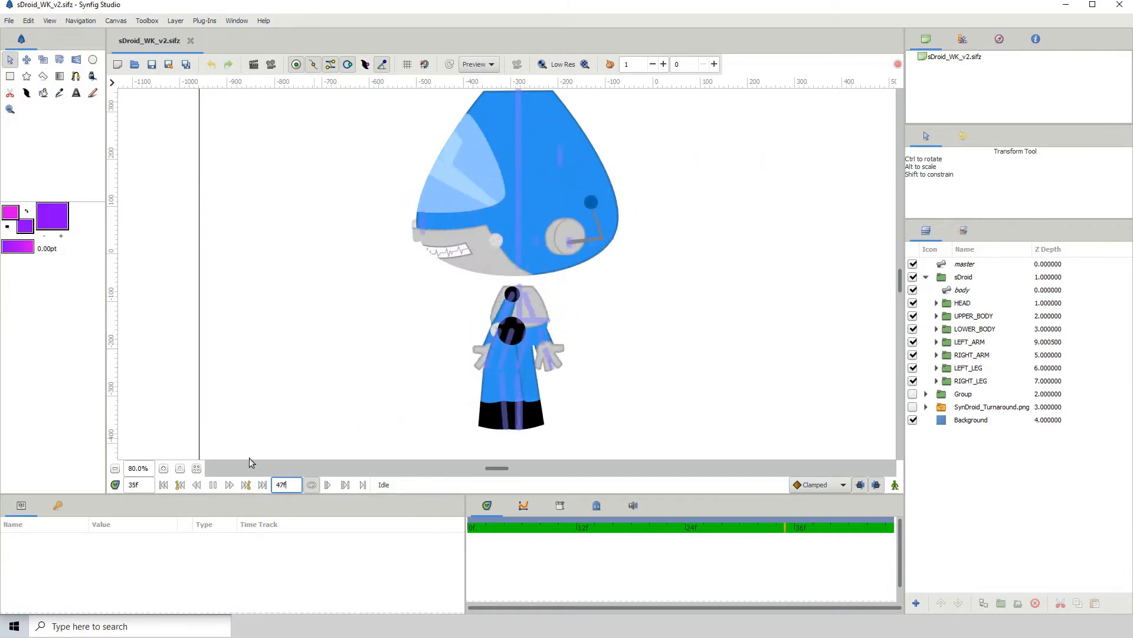
- Stop playback and step back through frames 3, 2, 1 to frame 0
click(214, 484)
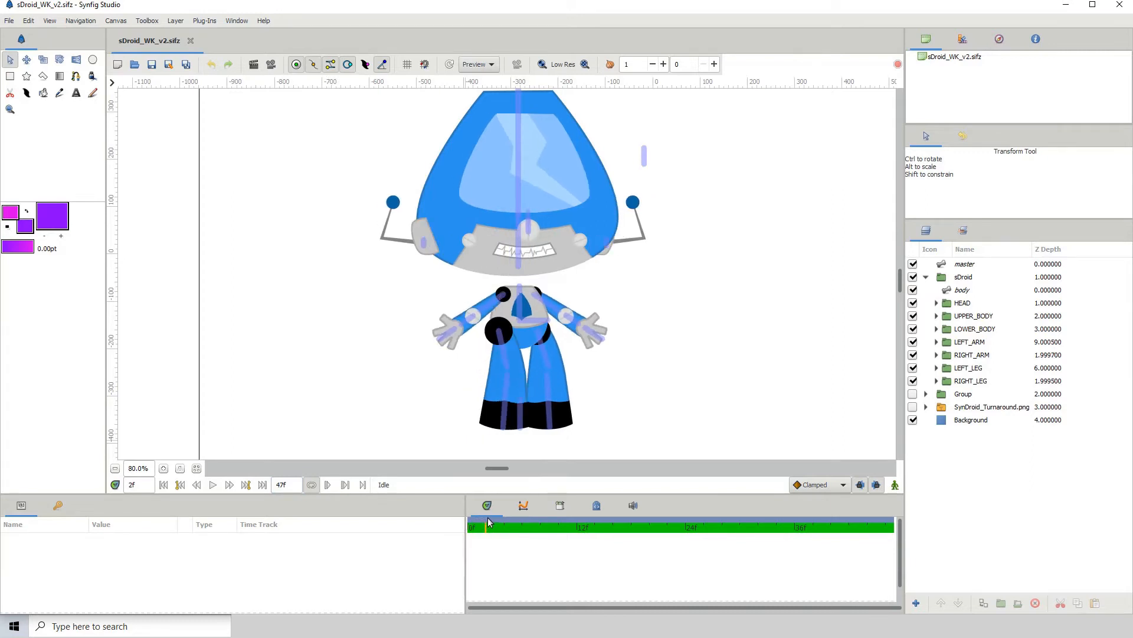
click(495, 527)
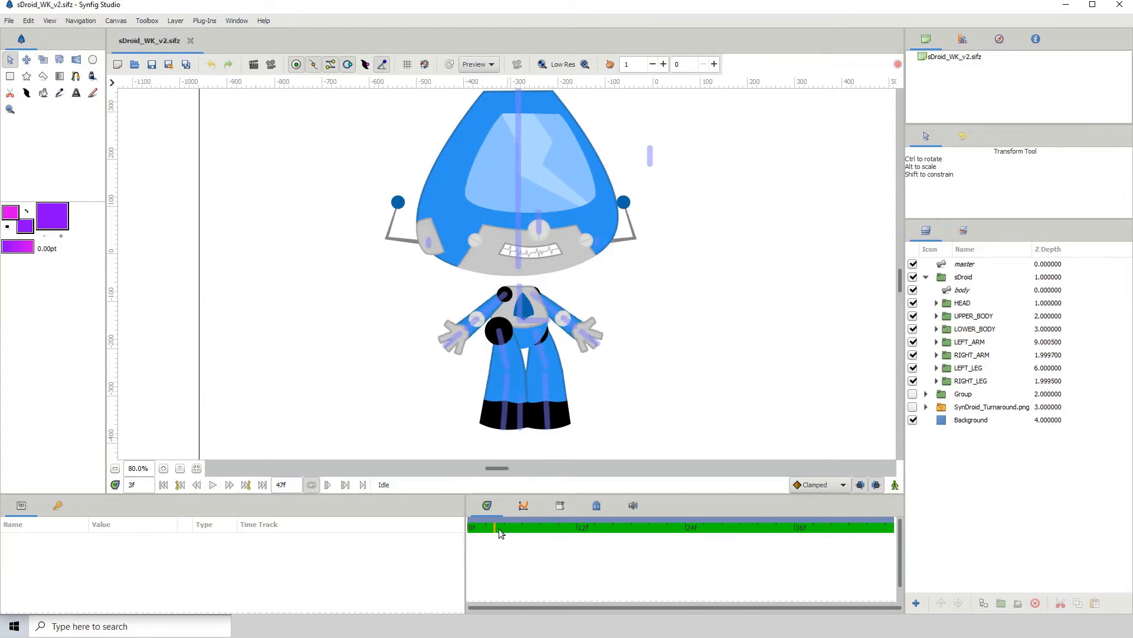
click(485, 526)
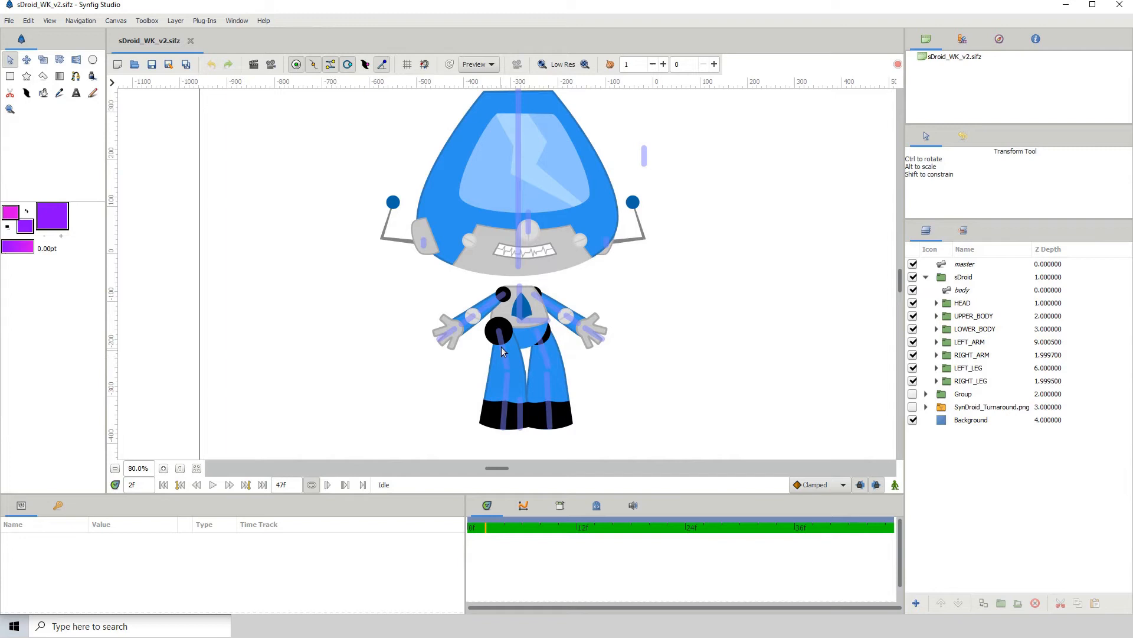
mouse_move(498, 365)
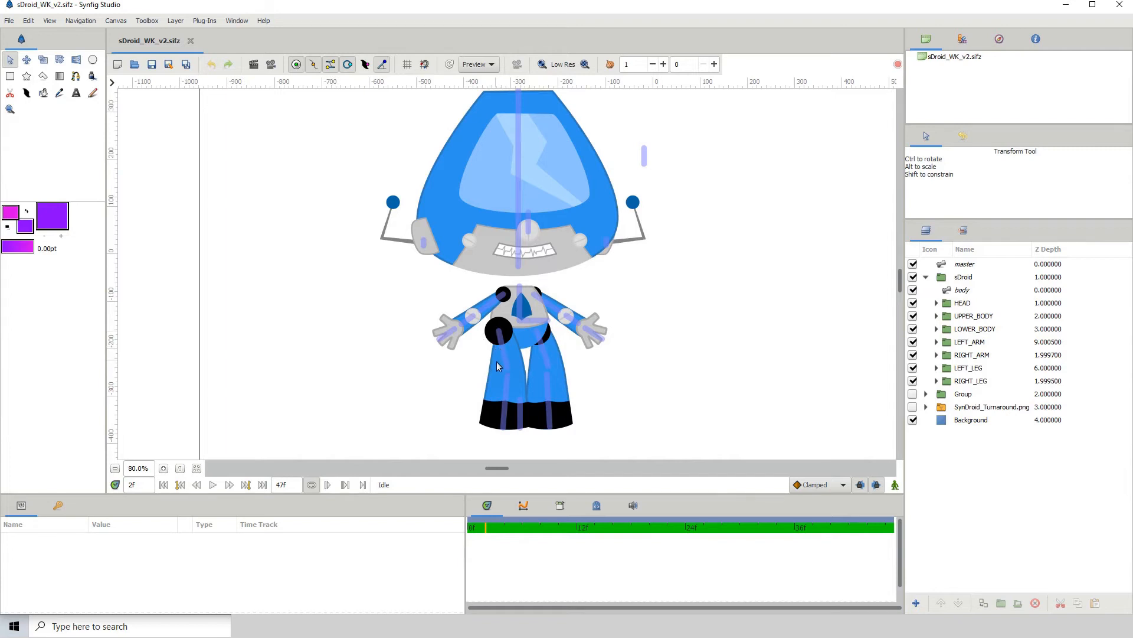
mouse_move(506, 352)
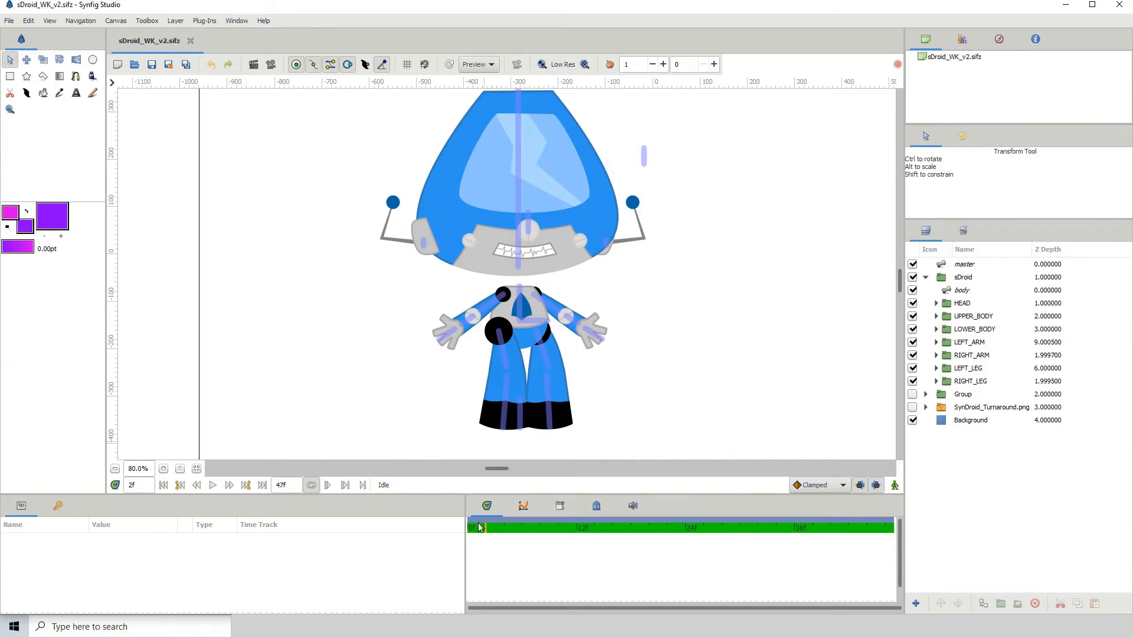
click(473, 527)
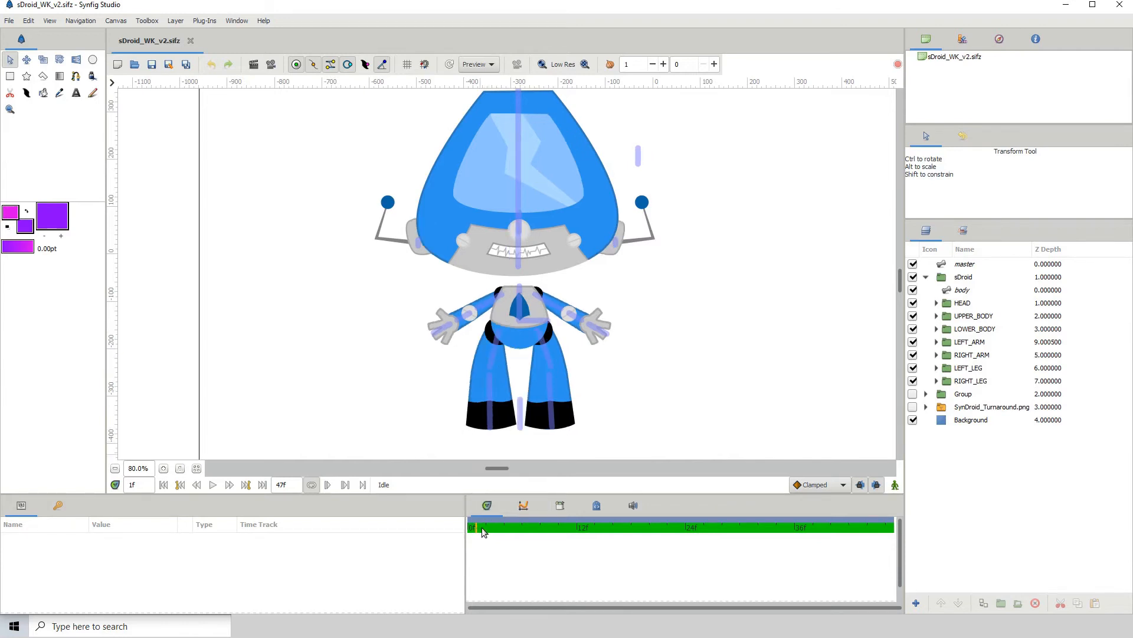
click(468, 526)
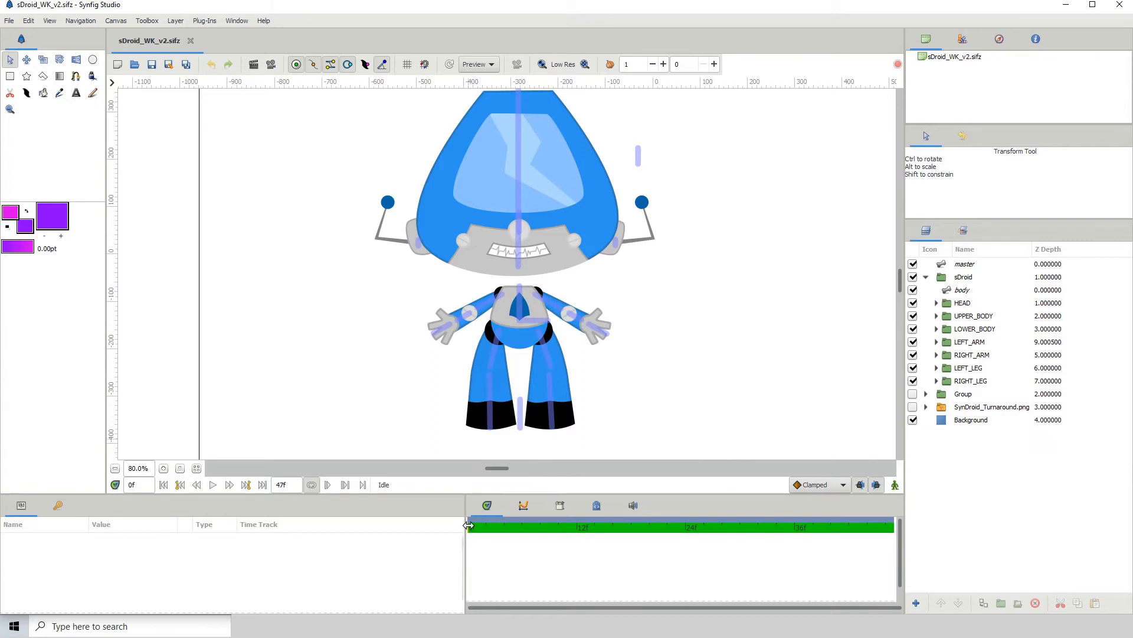
- Scrub frames 0–2 comparing RIGHT_ARM and RIGHT_LEG Z depths, which drop to about 2 by frame 2
click(472, 527)
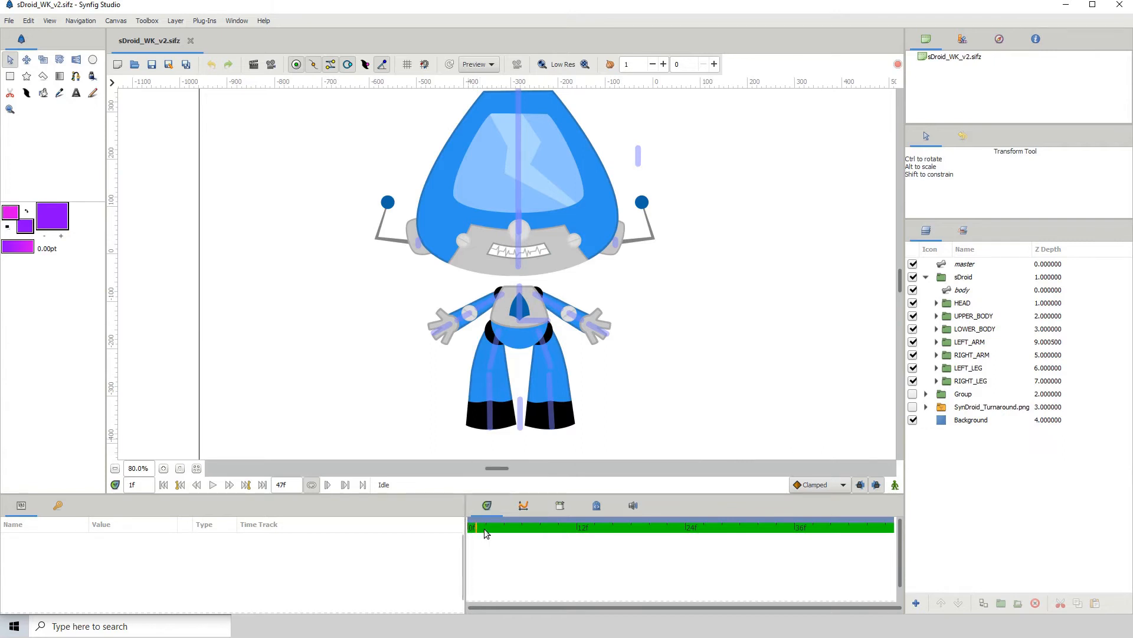
click(471, 527)
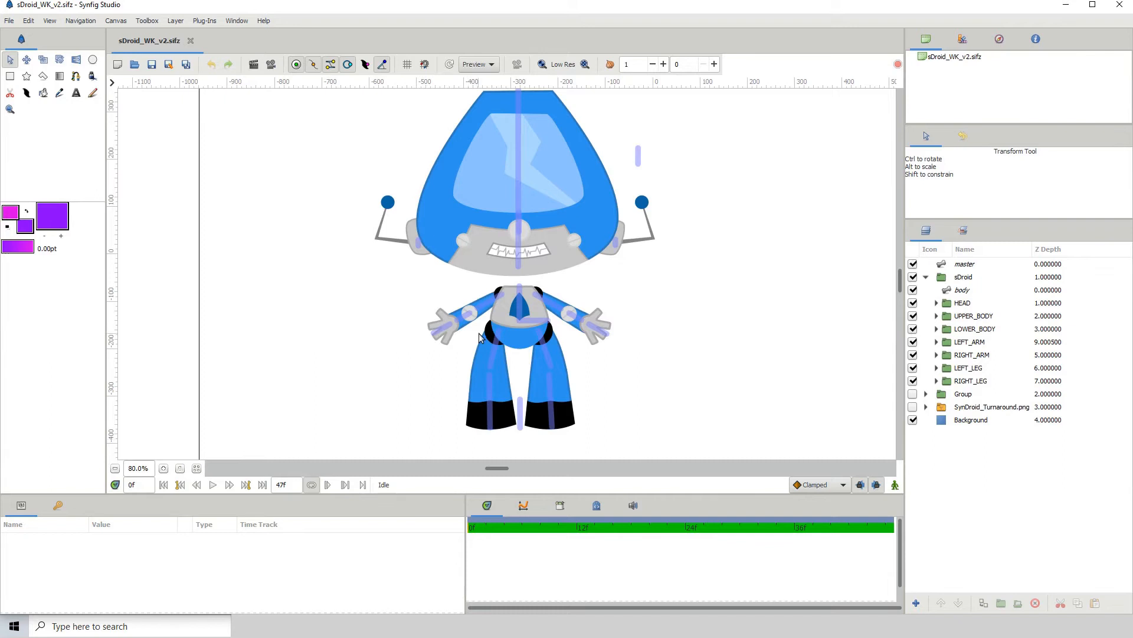
mouse_move(485, 347)
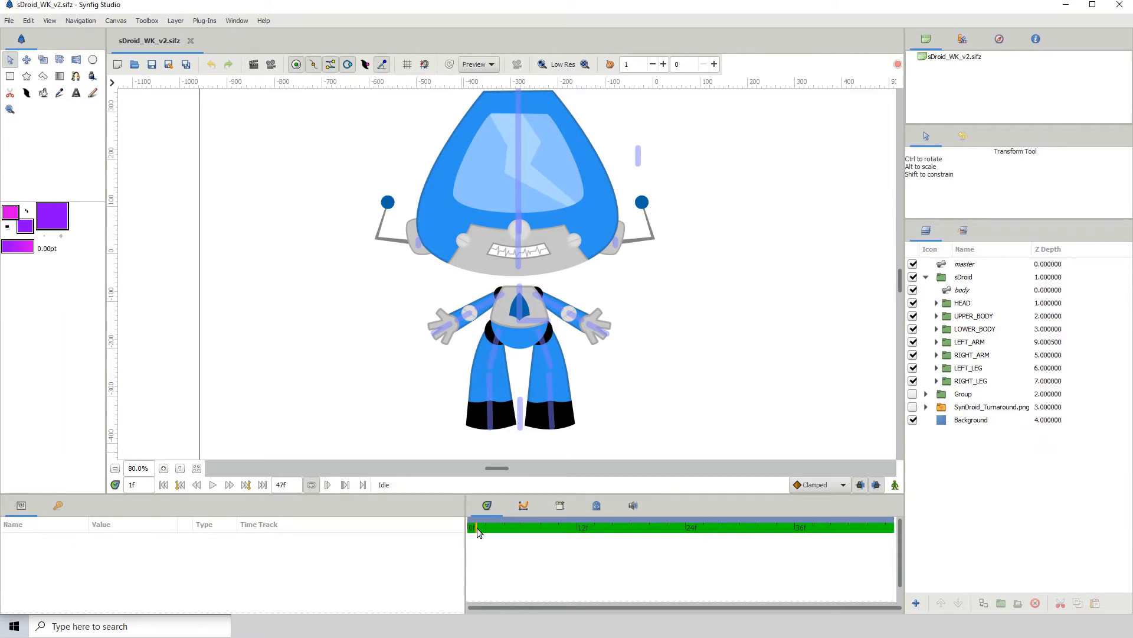
click(477, 526)
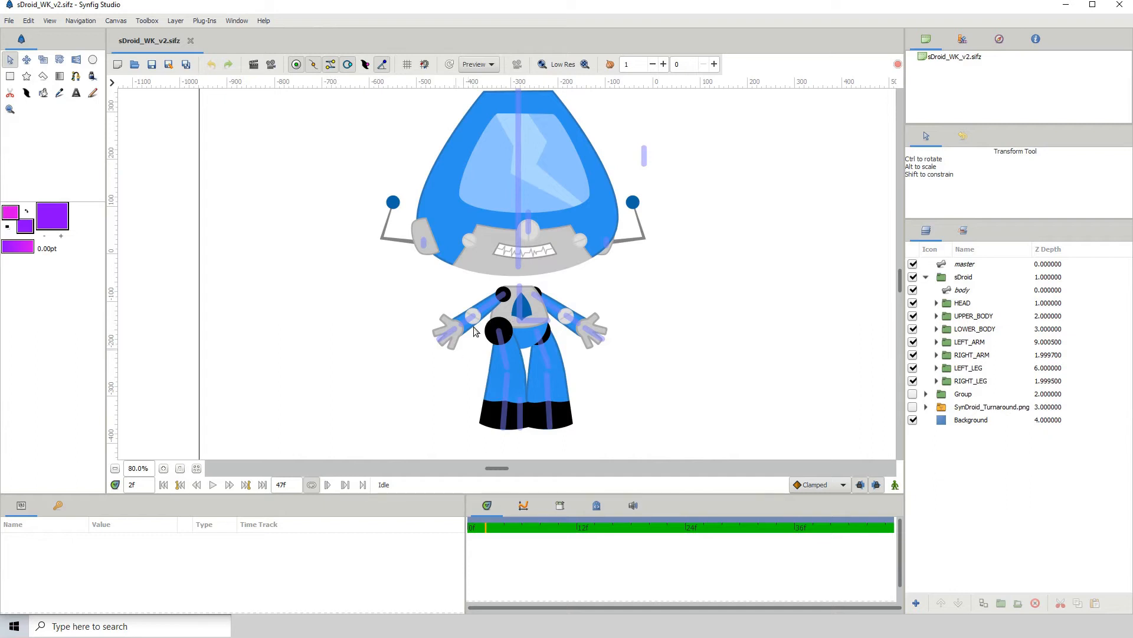
click(470, 526)
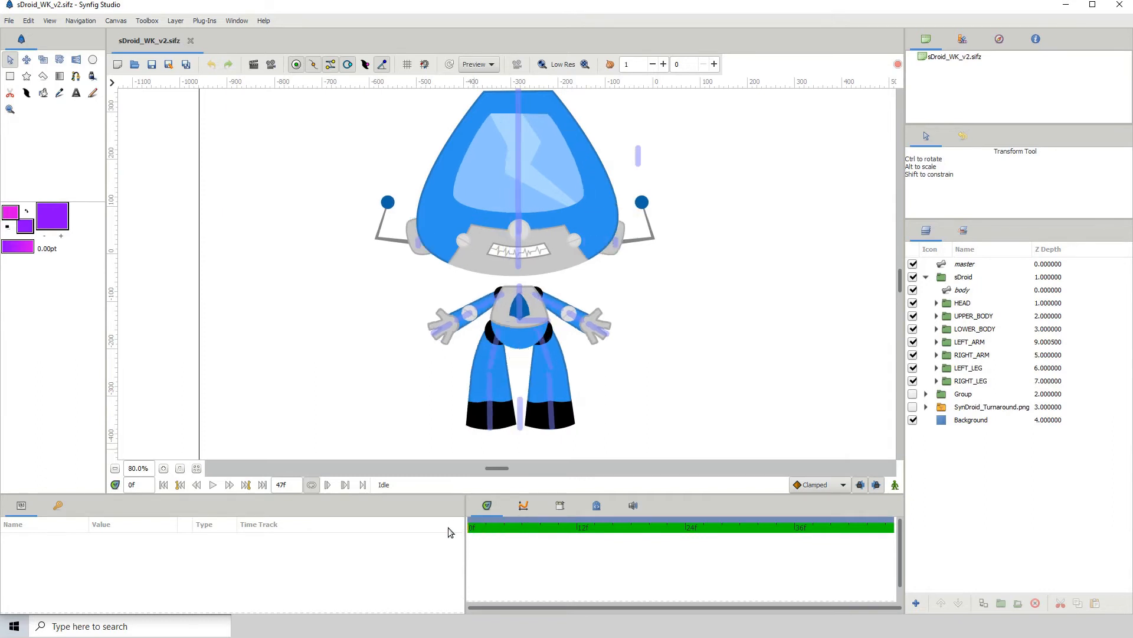
- Scrub the timetrack between frames 4 and 9, settling around frame 8
click(476, 526)
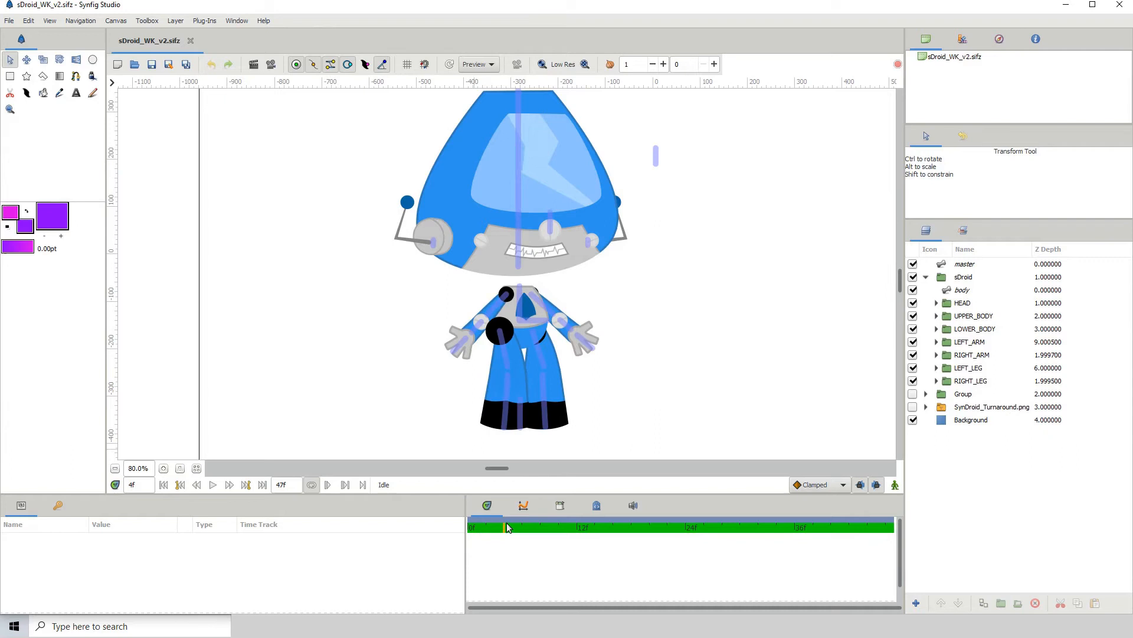
click(552, 526)
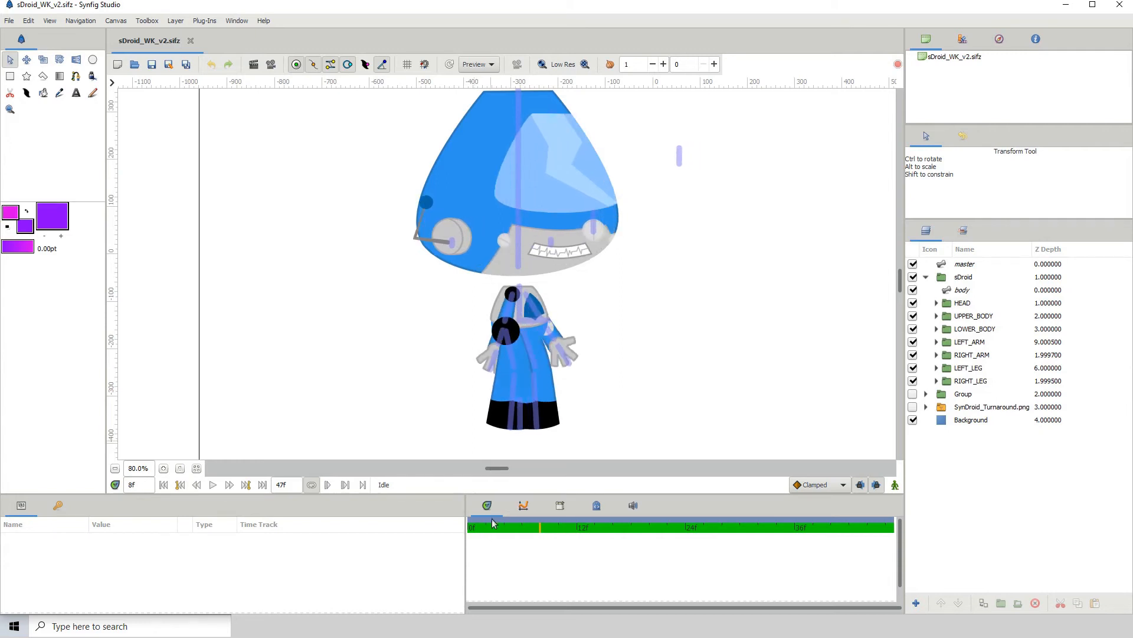
click(512, 527)
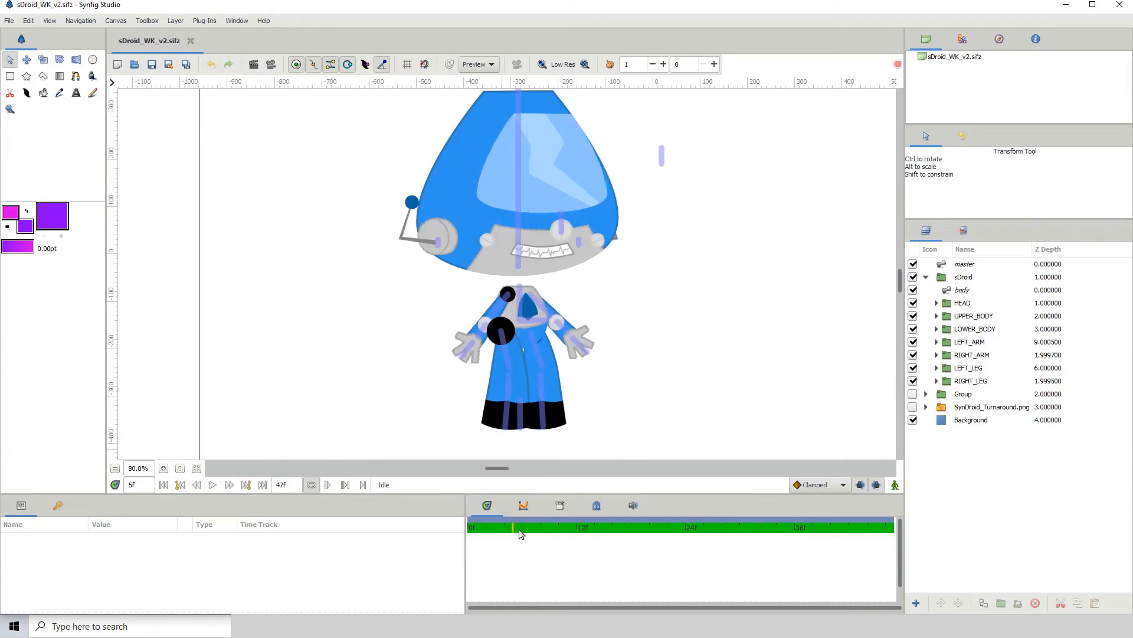
click(515, 527)
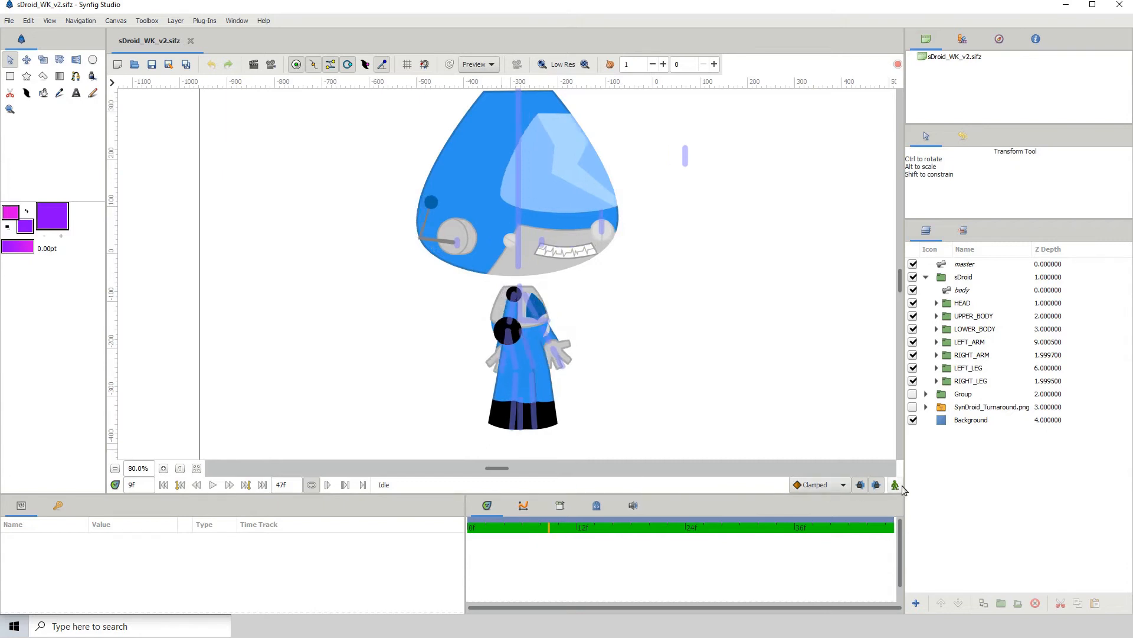
- Select the RIGHT_ARM group, animate its Z Depth to -4 at frame 8, and zoom the canvas in
click(894, 485)
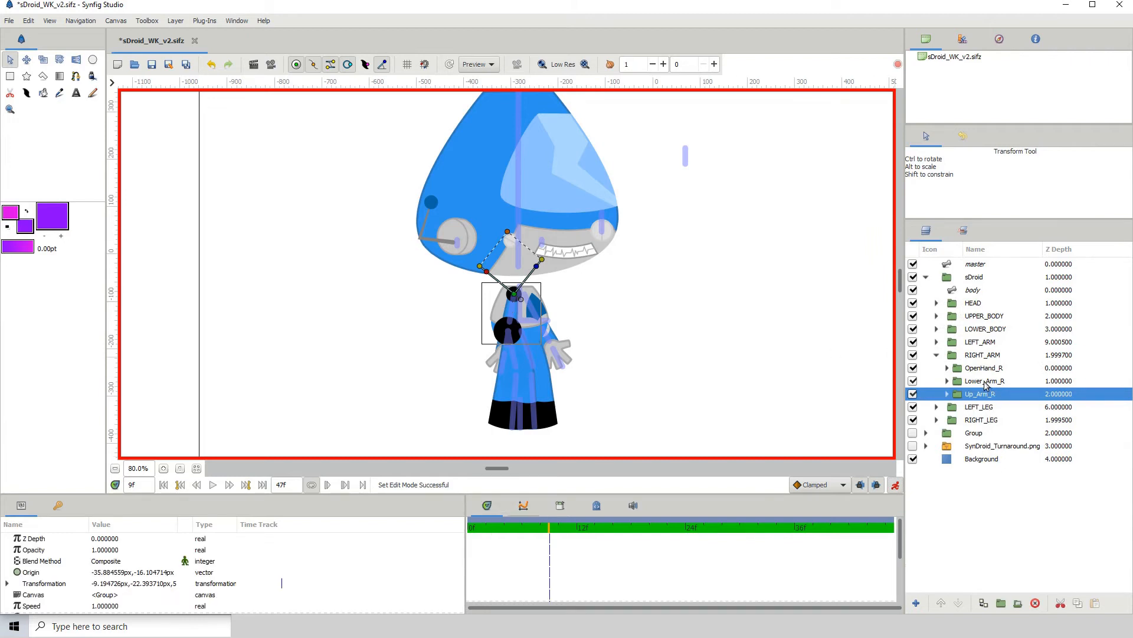
click(982, 355)
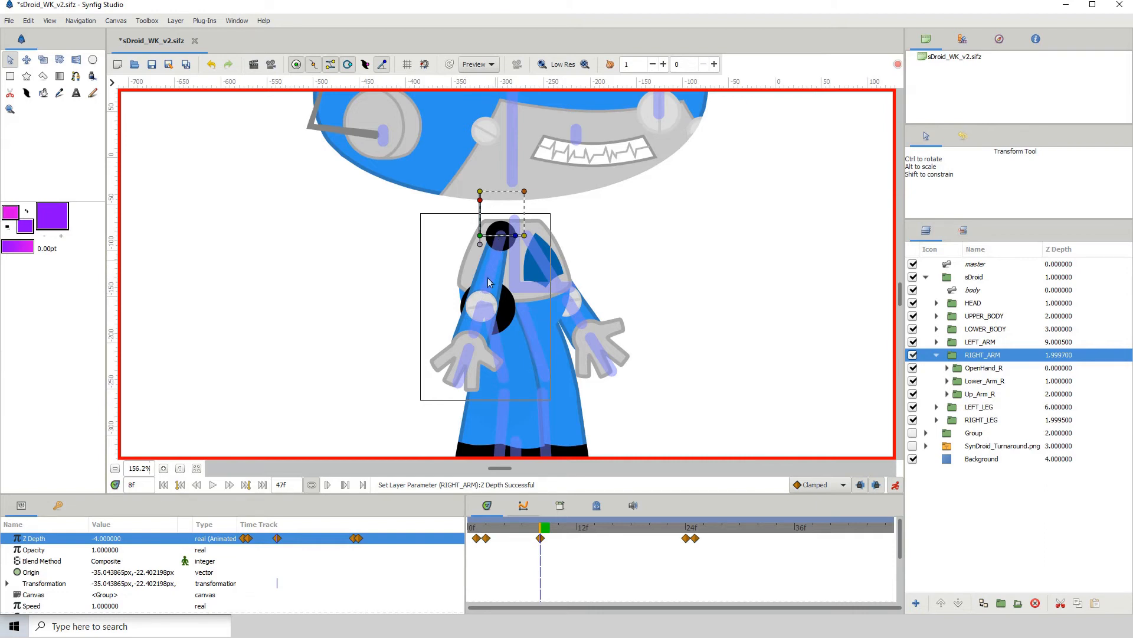
mouse_move(491, 308)
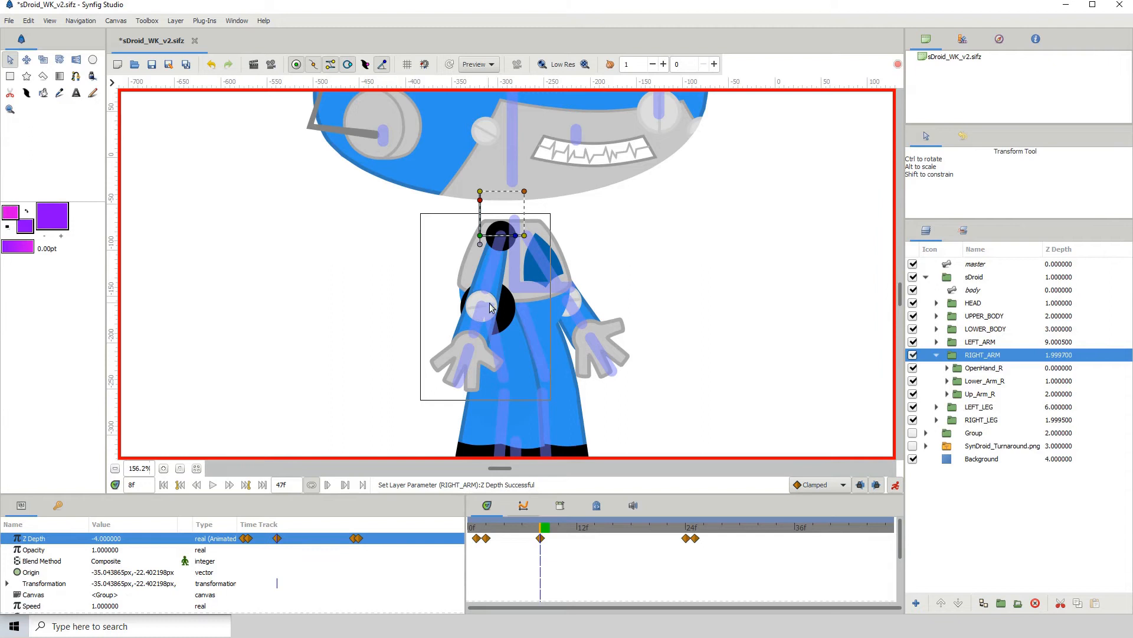
mouse_move(505, 281)
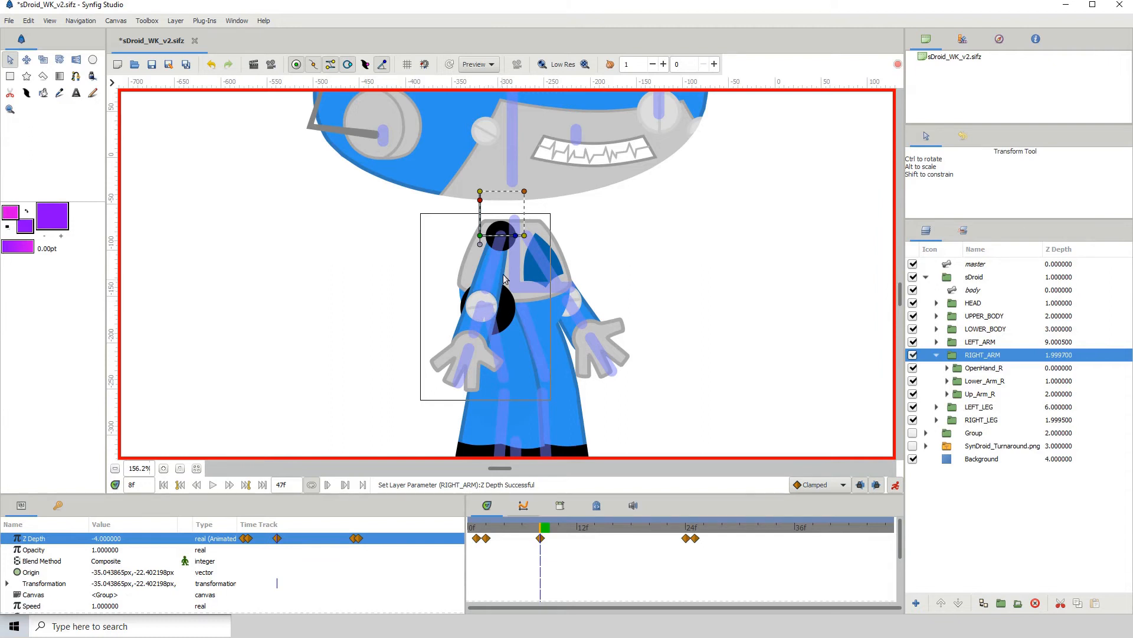
mouse_move(486, 316)
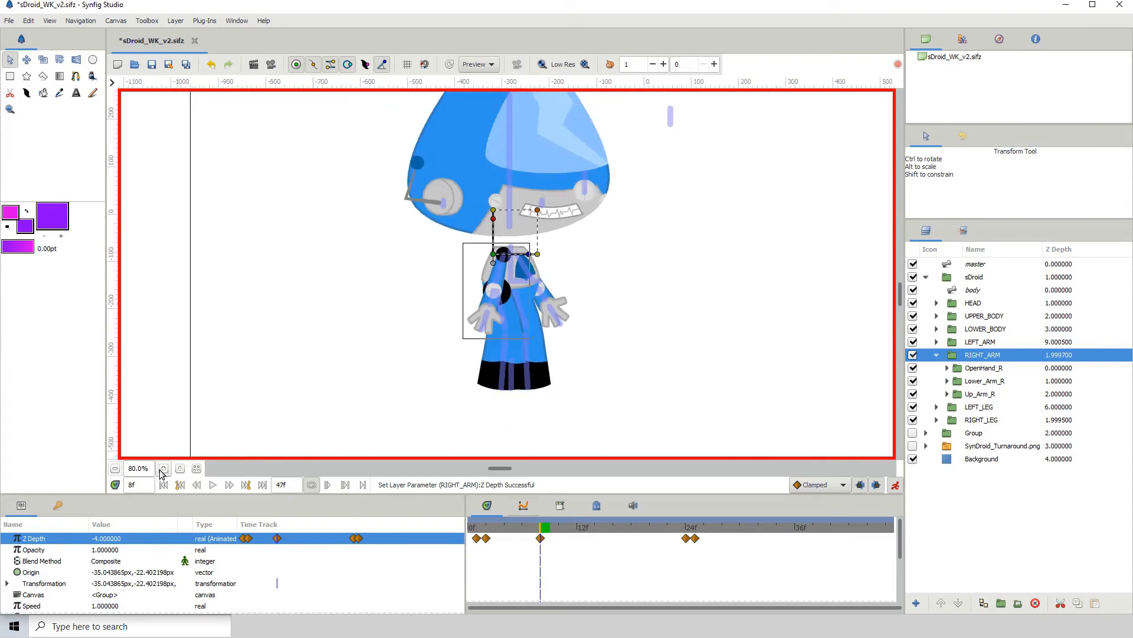
click(163, 469)
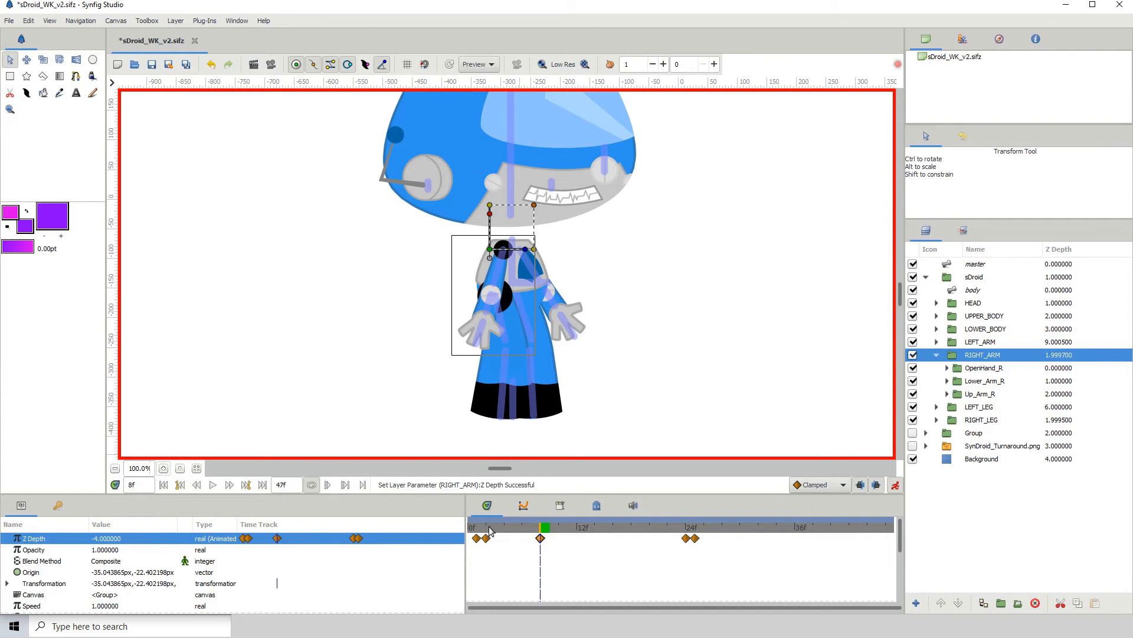
- Retime the RIGHT_ARM Z Depth waypoints and hold about -4 at frame 24, checking frames 2, 10 and 24
click(488, 527)
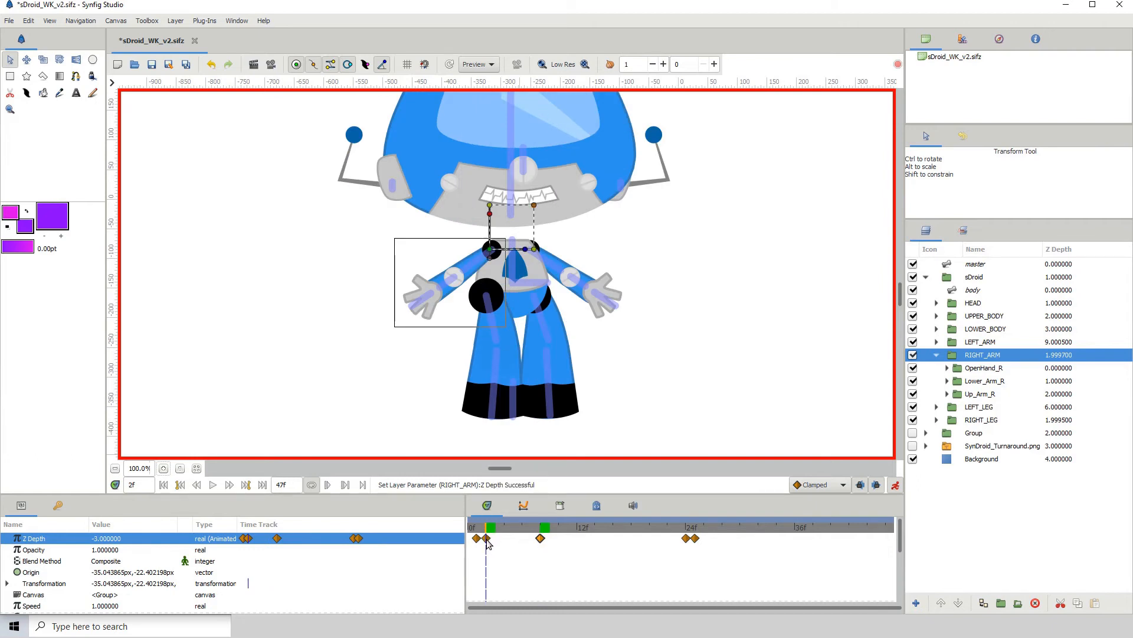
mouse_move(528, 543)
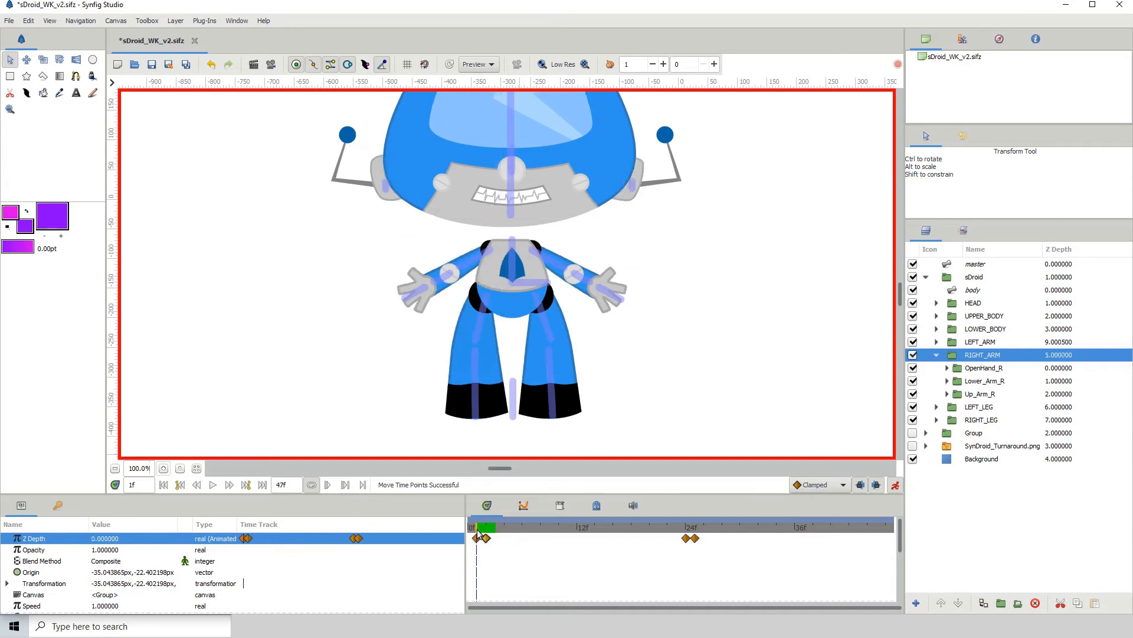
click(579, 527)
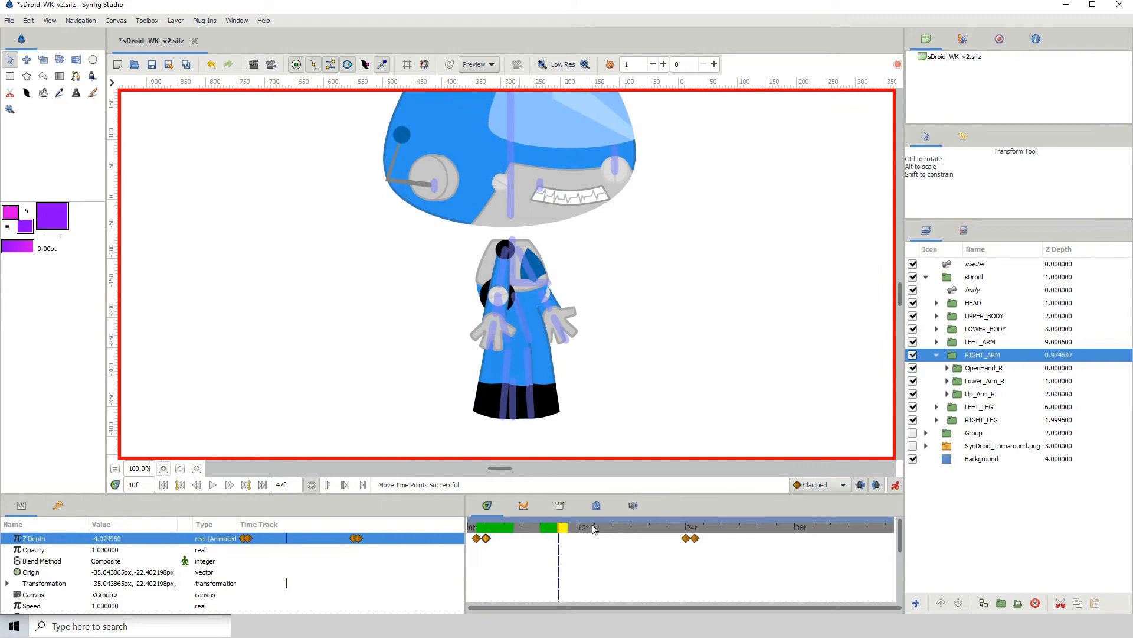
click(691, 527)
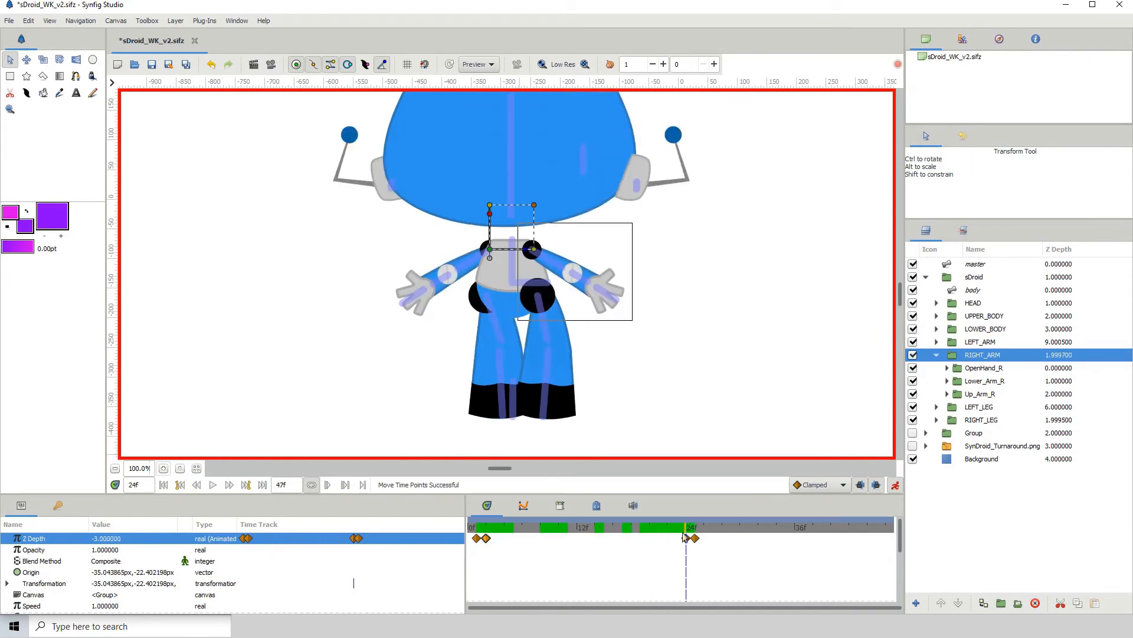
mouse_move(491, 547)
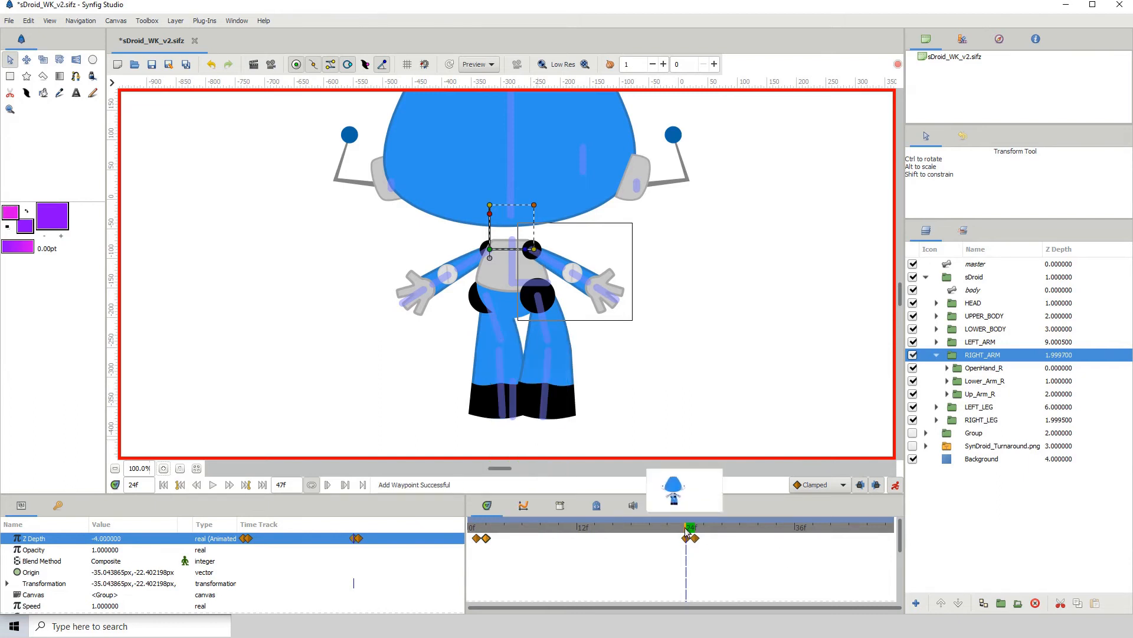
click(566, 526)
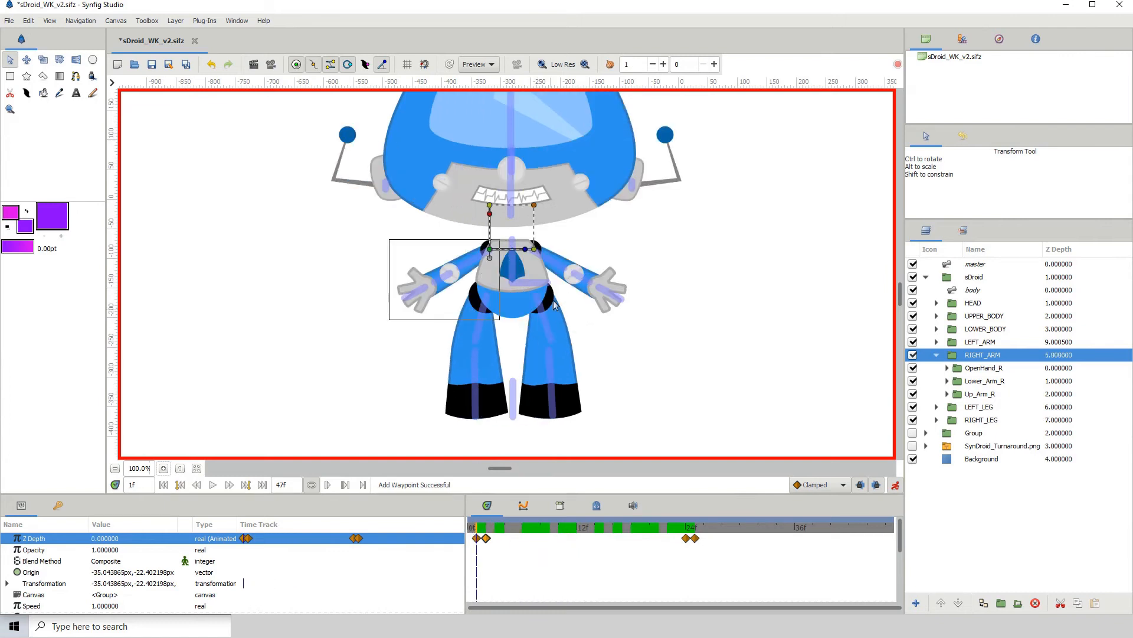
- Raise Head_Outline above Face_only inside HEAD > Head_only, then return to frame 0
click(505, 526)
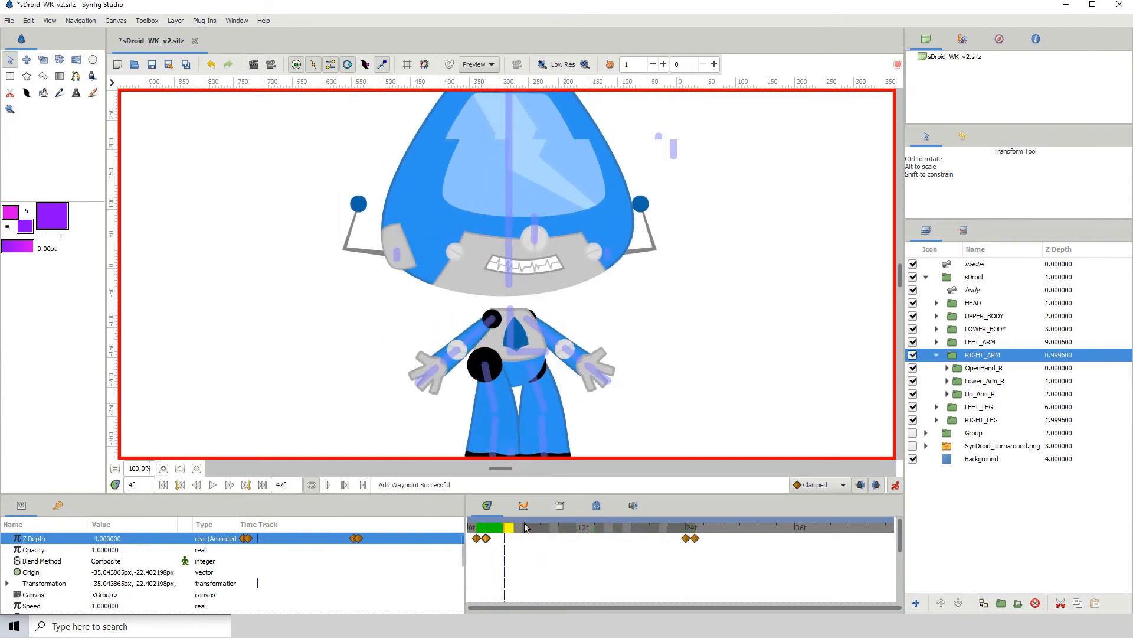
click(542, 527)
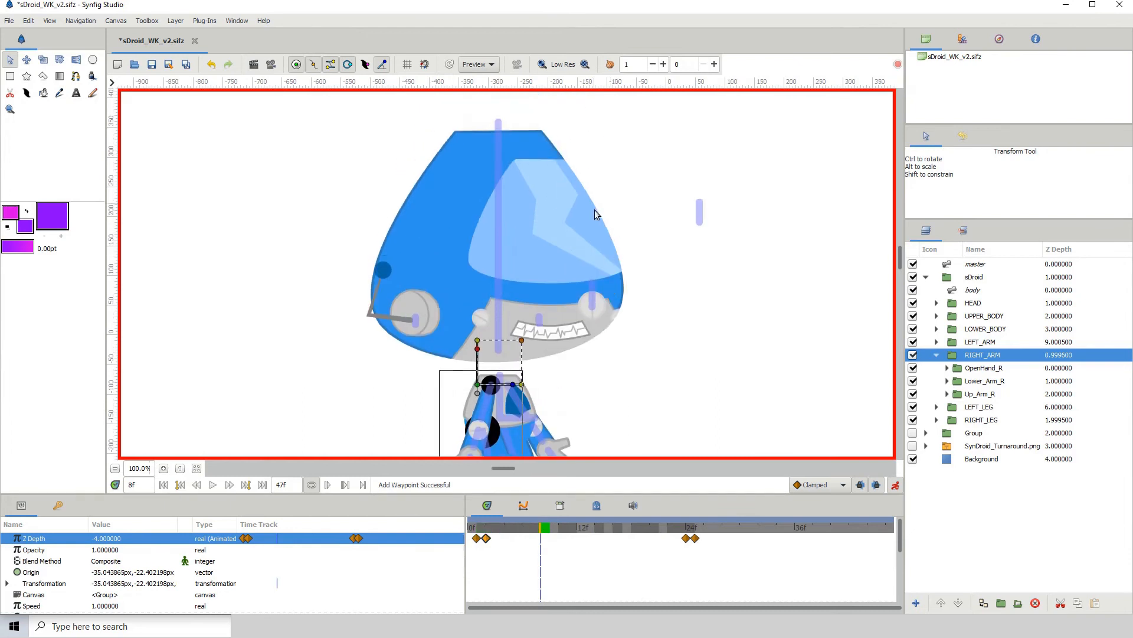
mouse_move(598, 236)
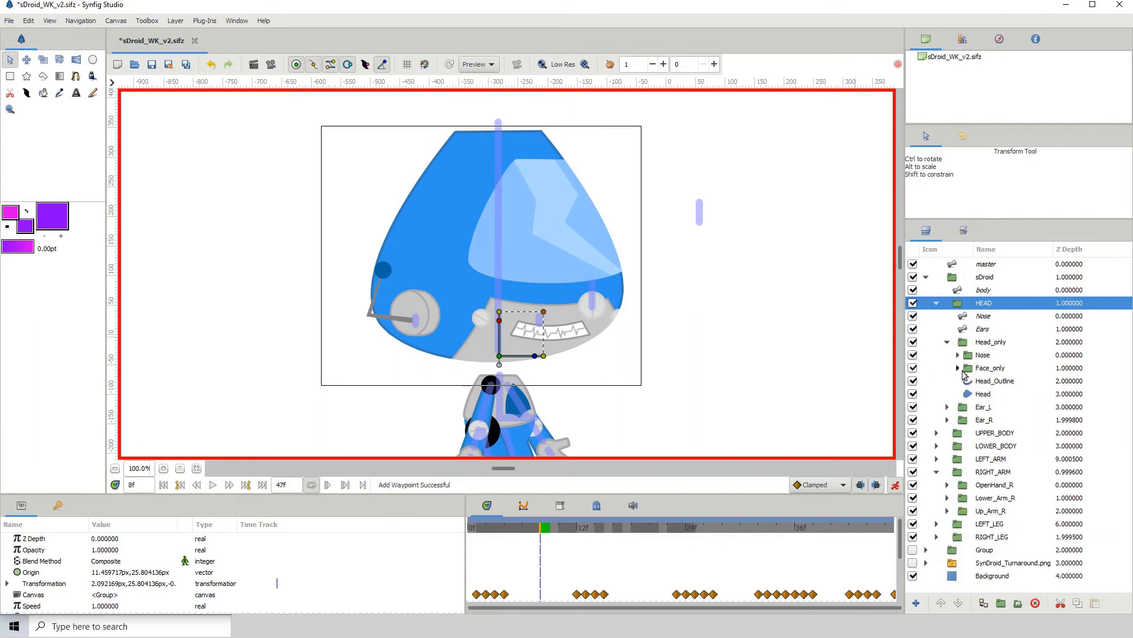
click(995, 380)
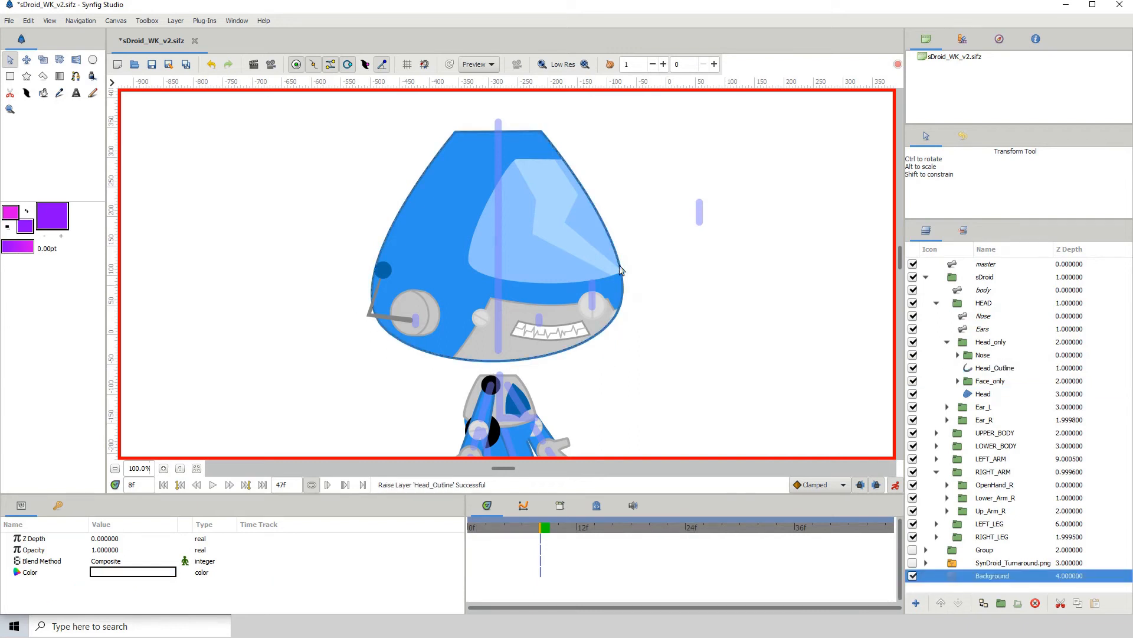
click(517, 527)
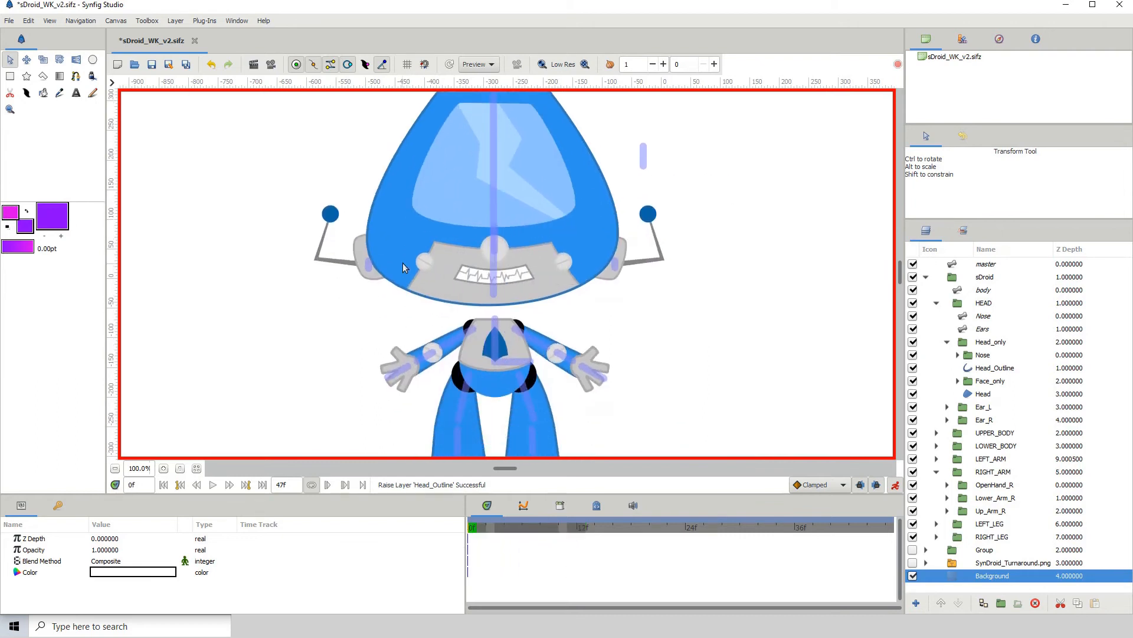
- Zoom the canvas out to show the whole front-view robot and save the file
scroll(down, 3)
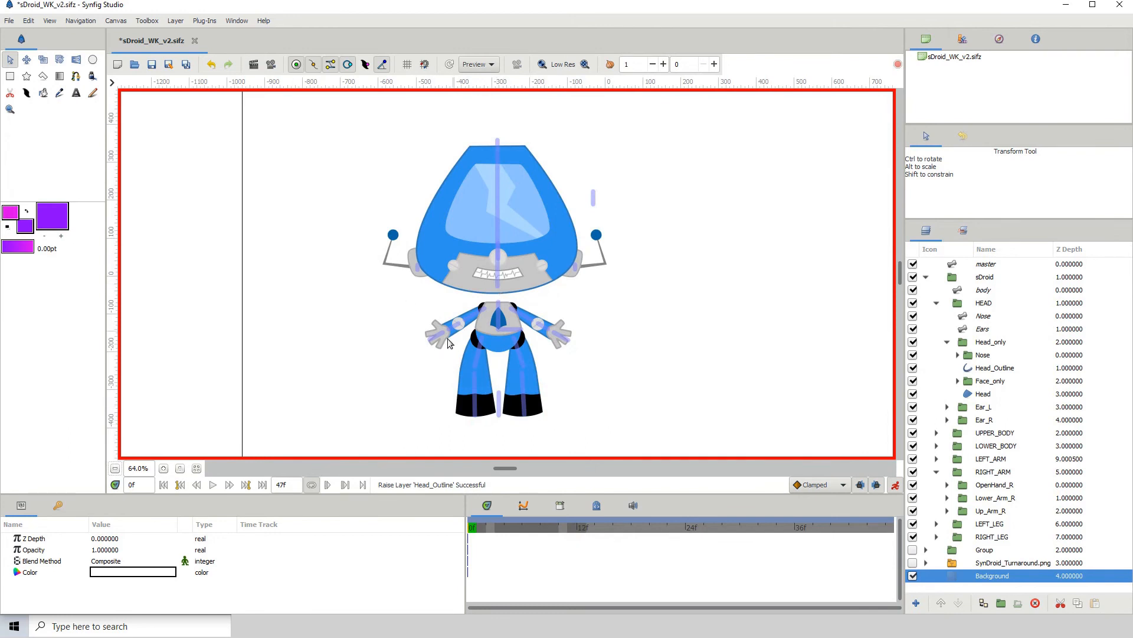
mouse_move(342, 392)
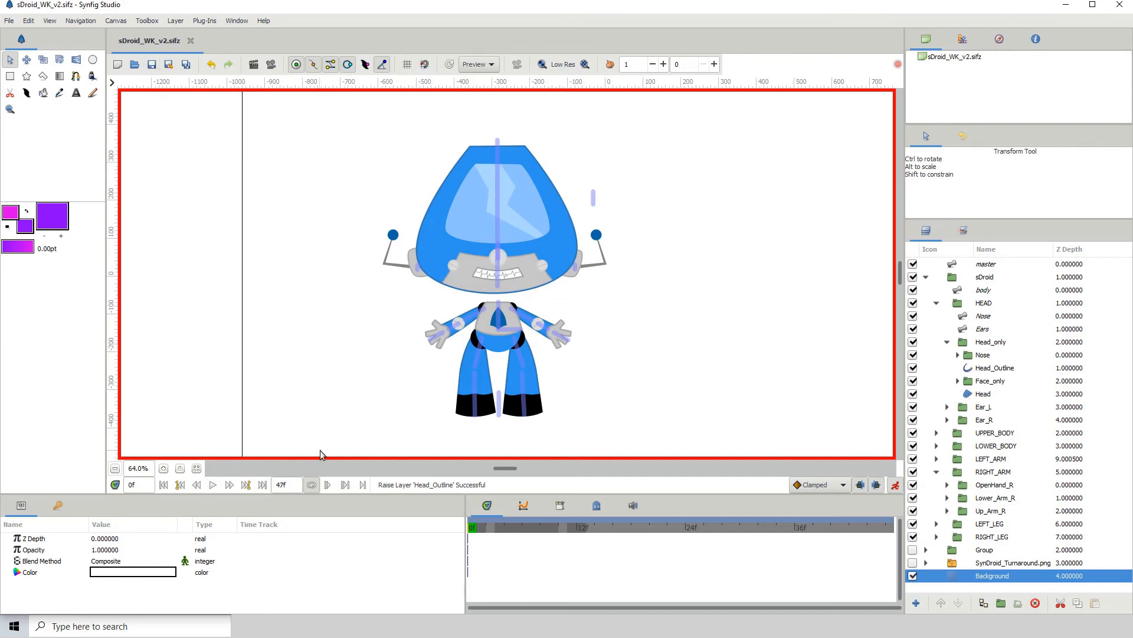
- Play the turnaround for review and switch off the LEFT_LEG group's visibility
click(212, 485)
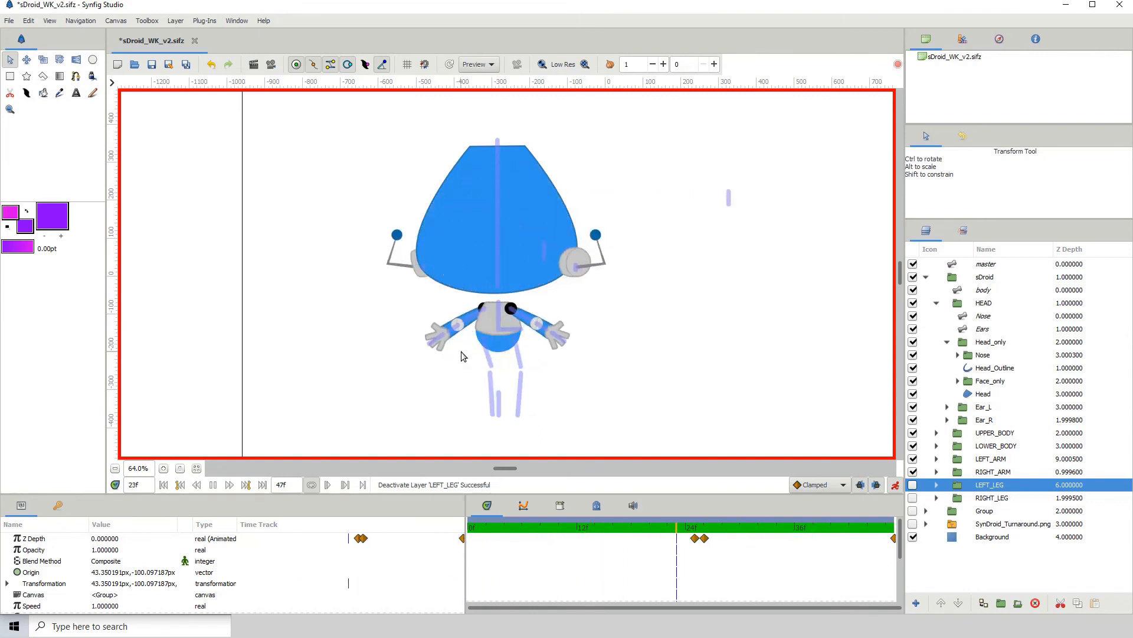
mouse_move(383, 296)
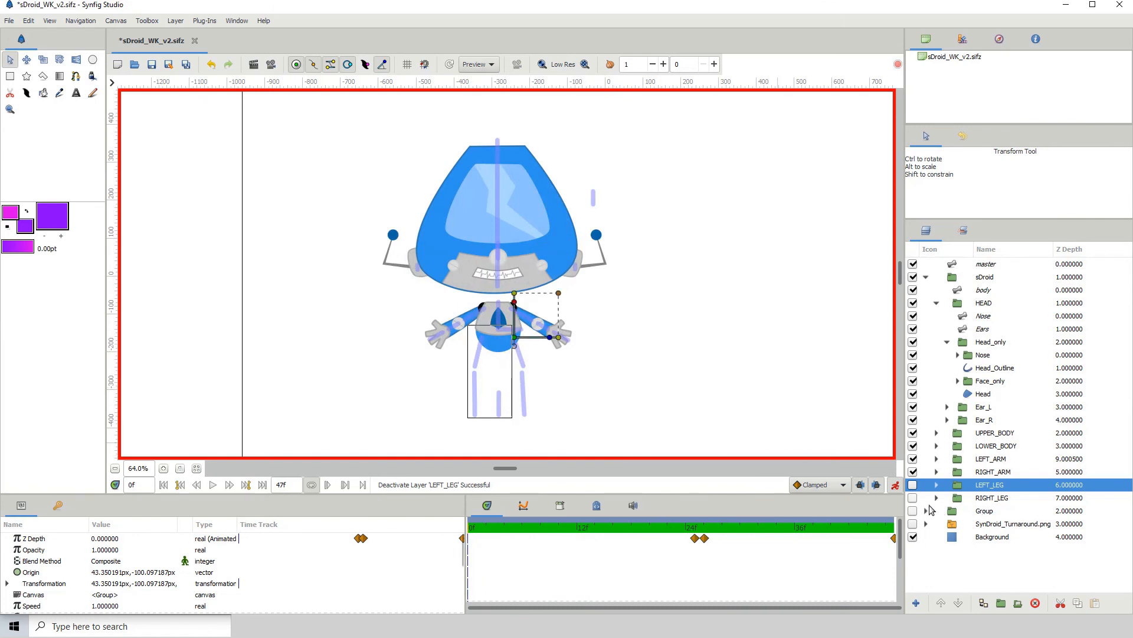
- Turn the LEFT_LEG group back on so the front-facing robot shows both legs
click(913, 484)
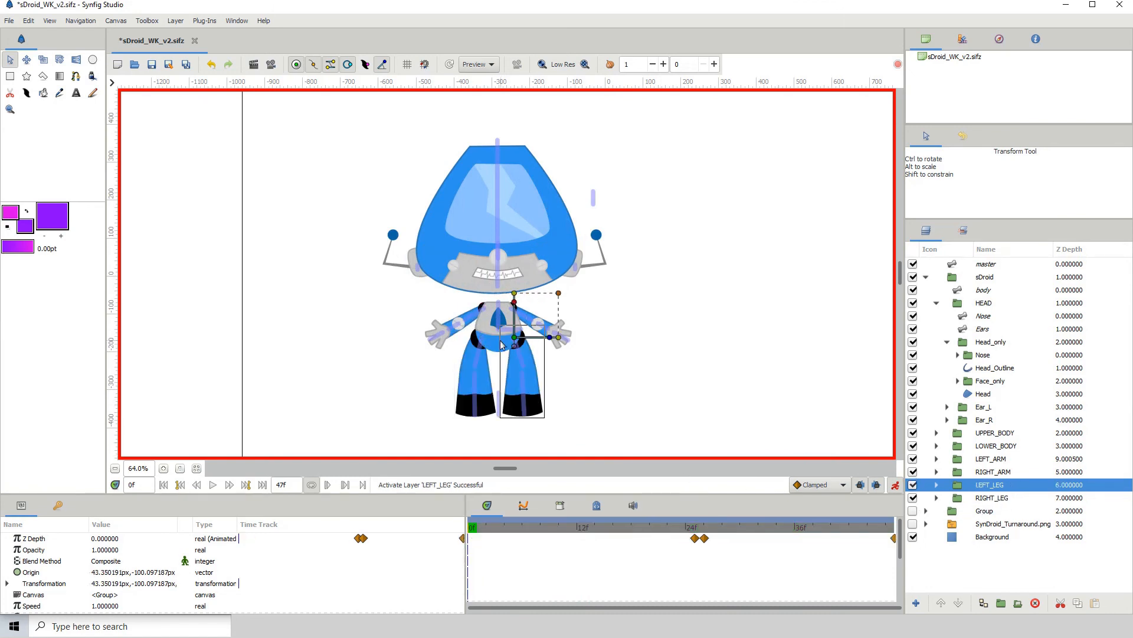
mouse_move(614, 375)
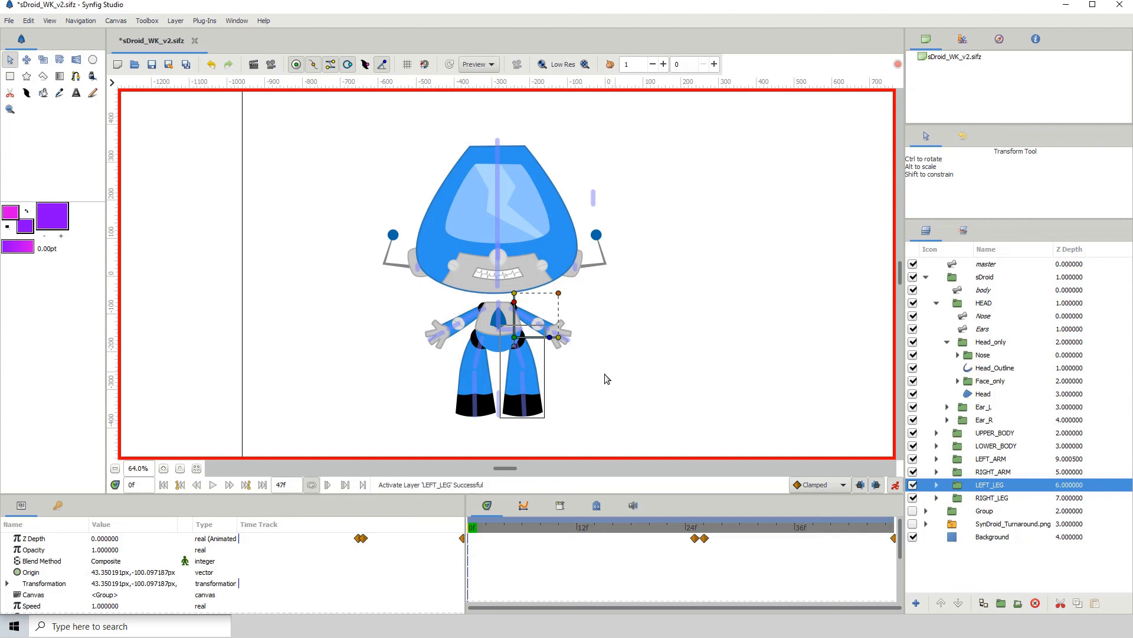
mouse_move(885, 330)
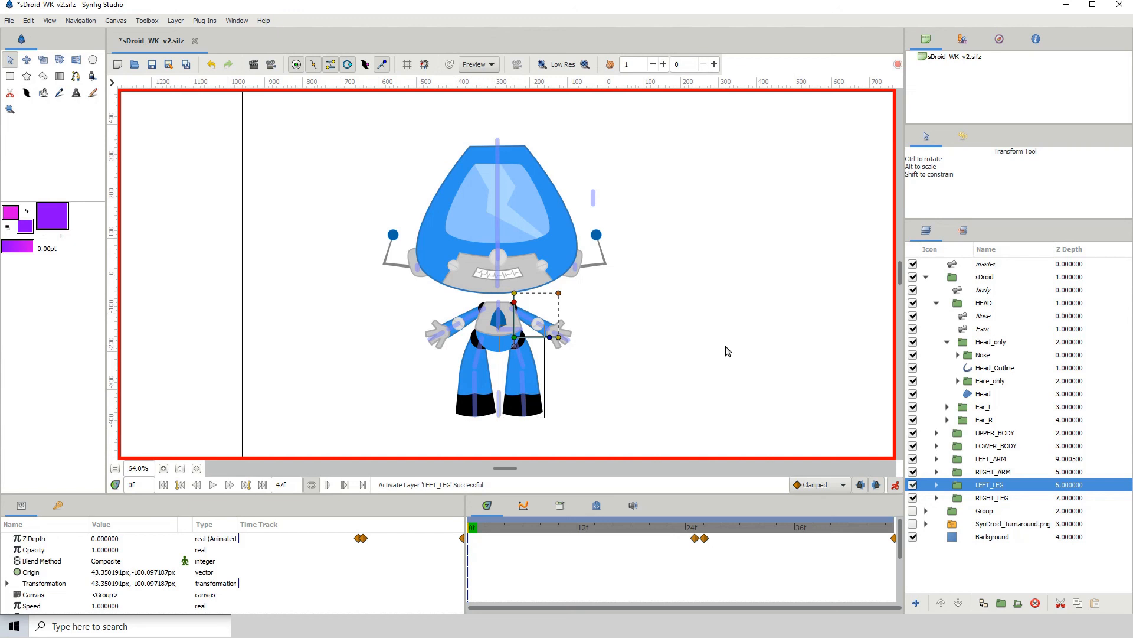
mouse_move(613, 375)
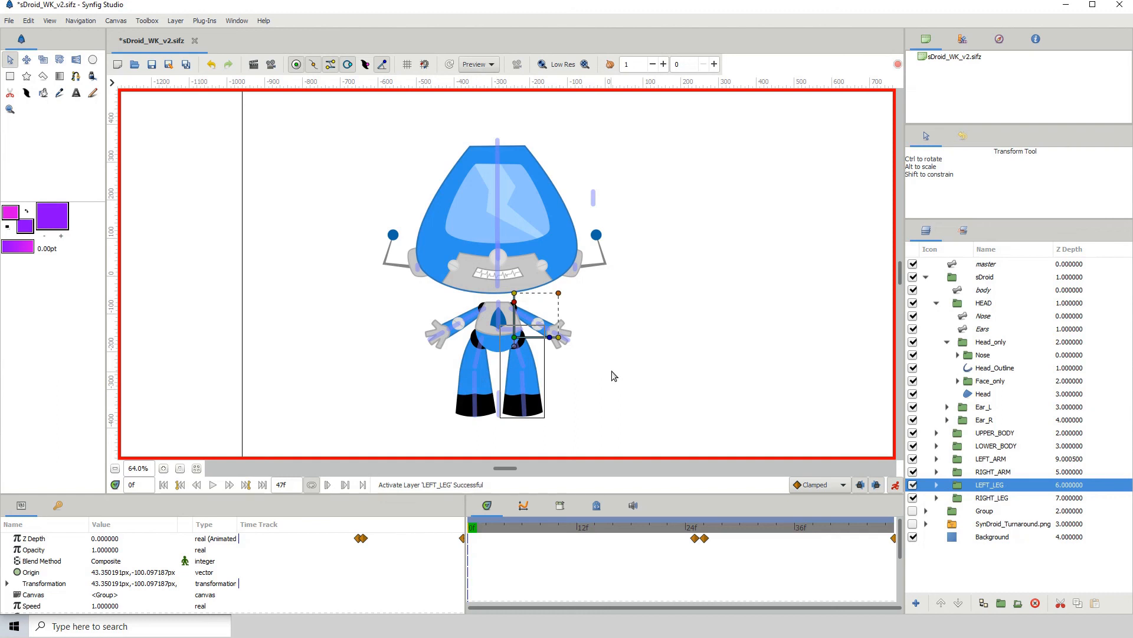
mouse_move(588, 379)
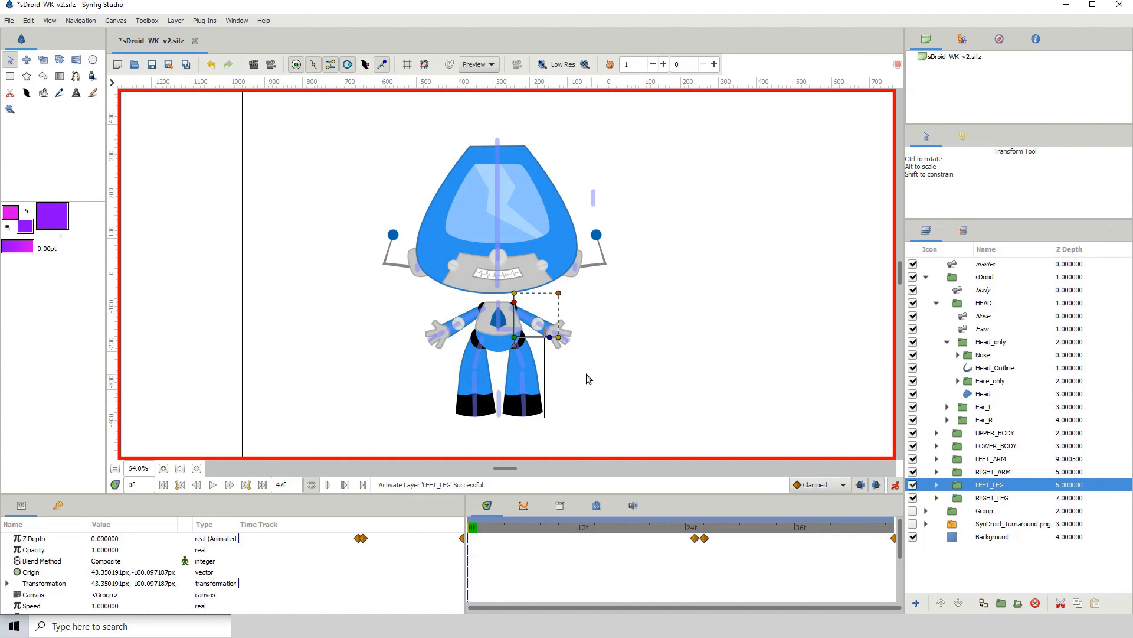
mouse_move(884, 330)
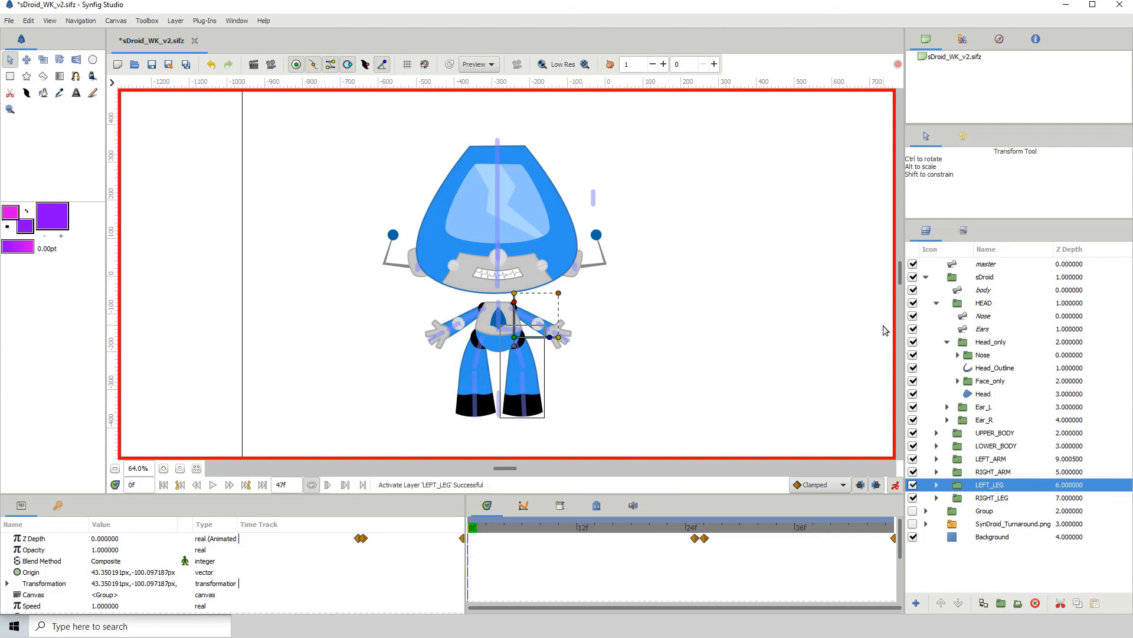
mouse_move(728, 351)
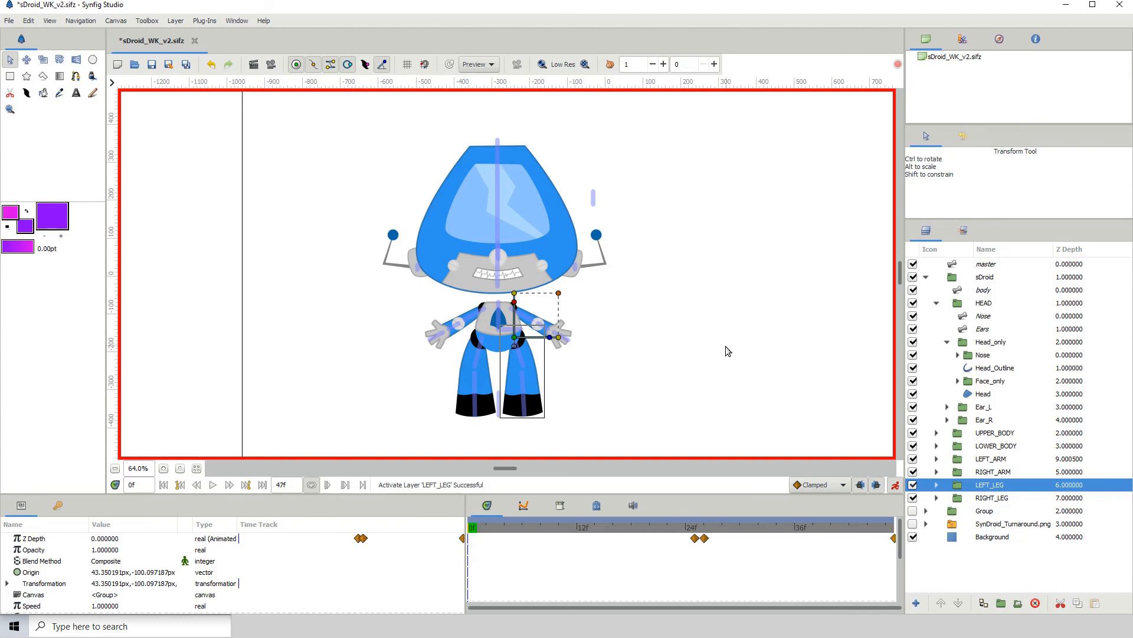
mouse_move(613, 375)
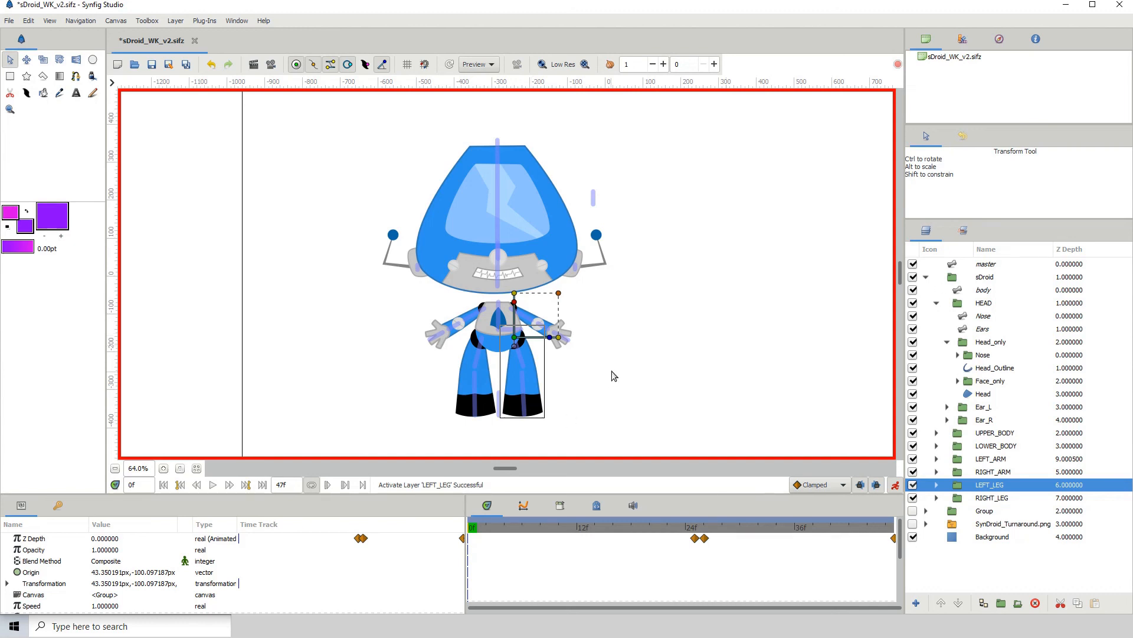
mouse_move(572, 384)
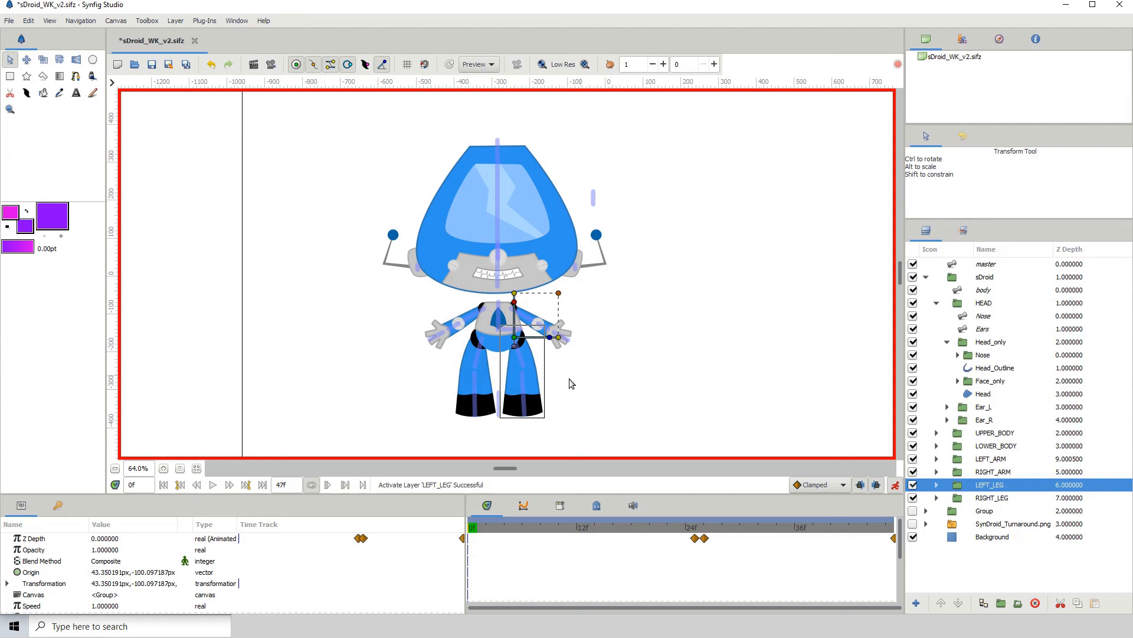
mouse_move(886, 331)
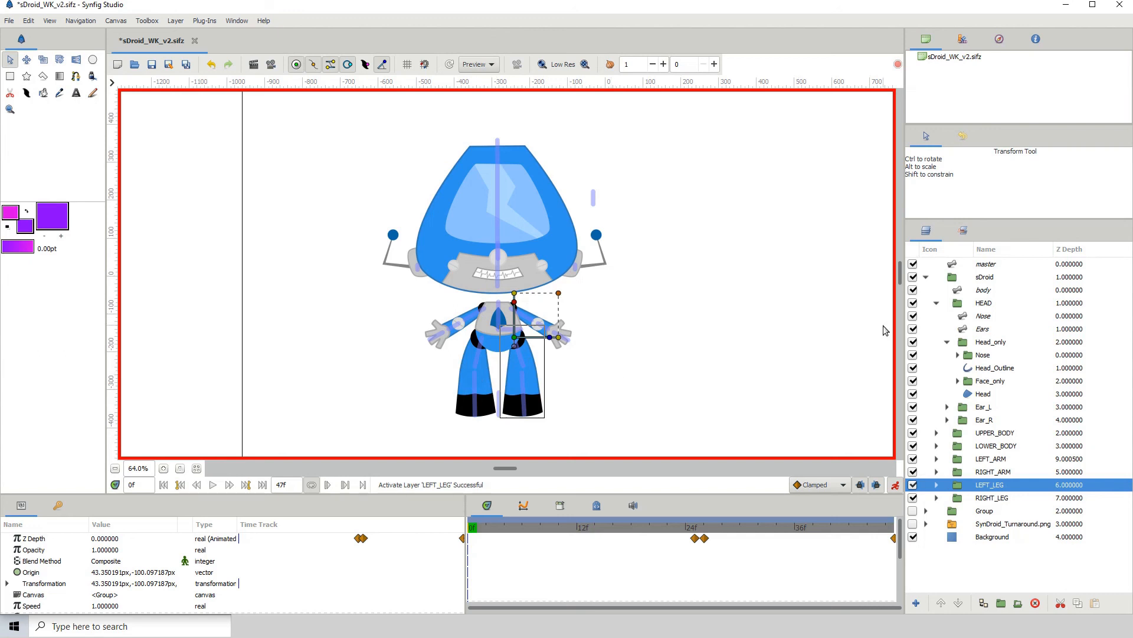